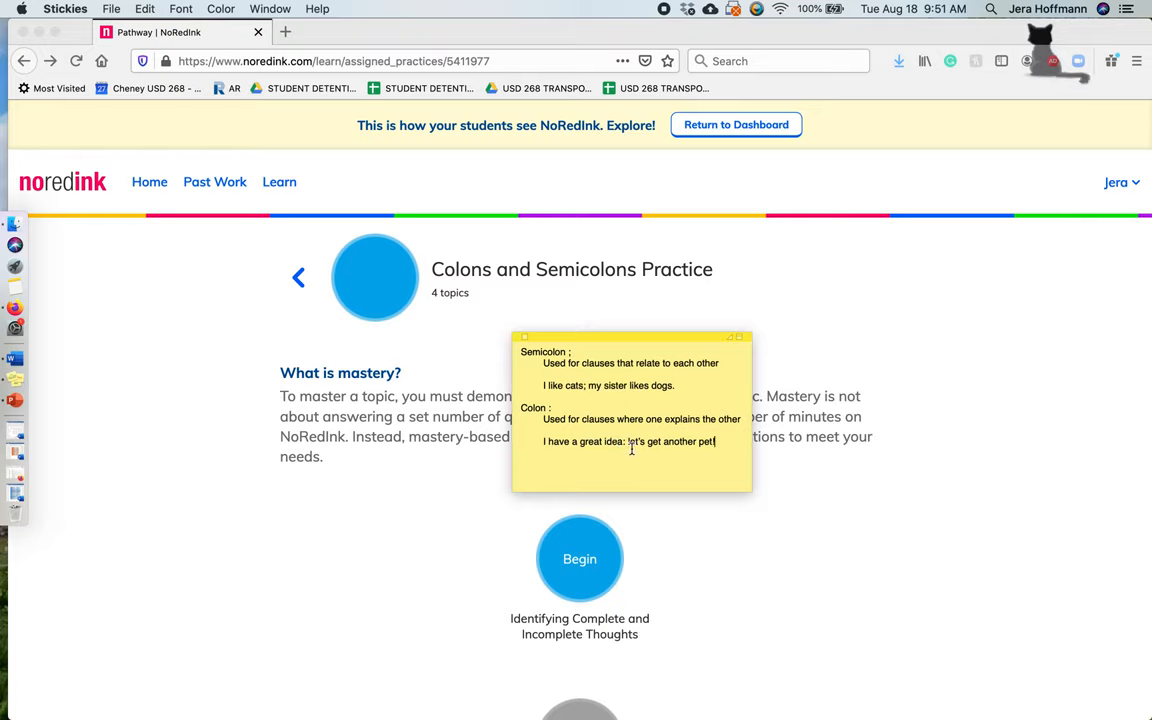
mouse_move(672, 436)
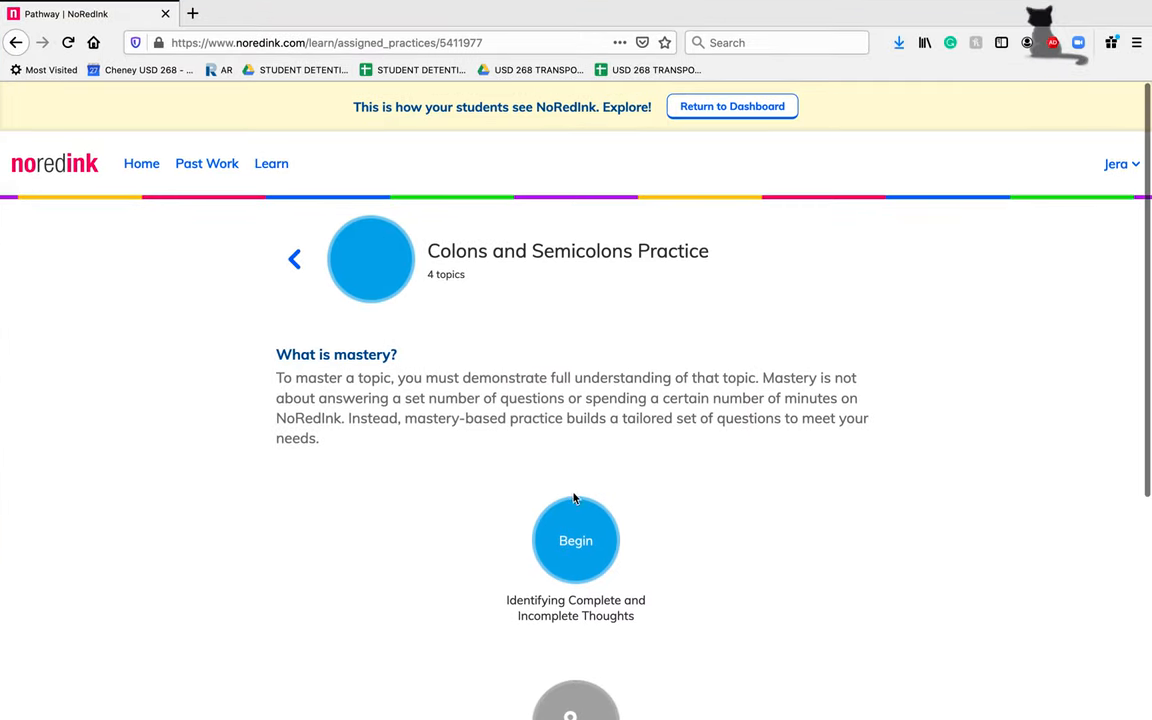
Begin the practice and mark the Barney Stinson sentence as two complete thoughts.
click(576, 540)
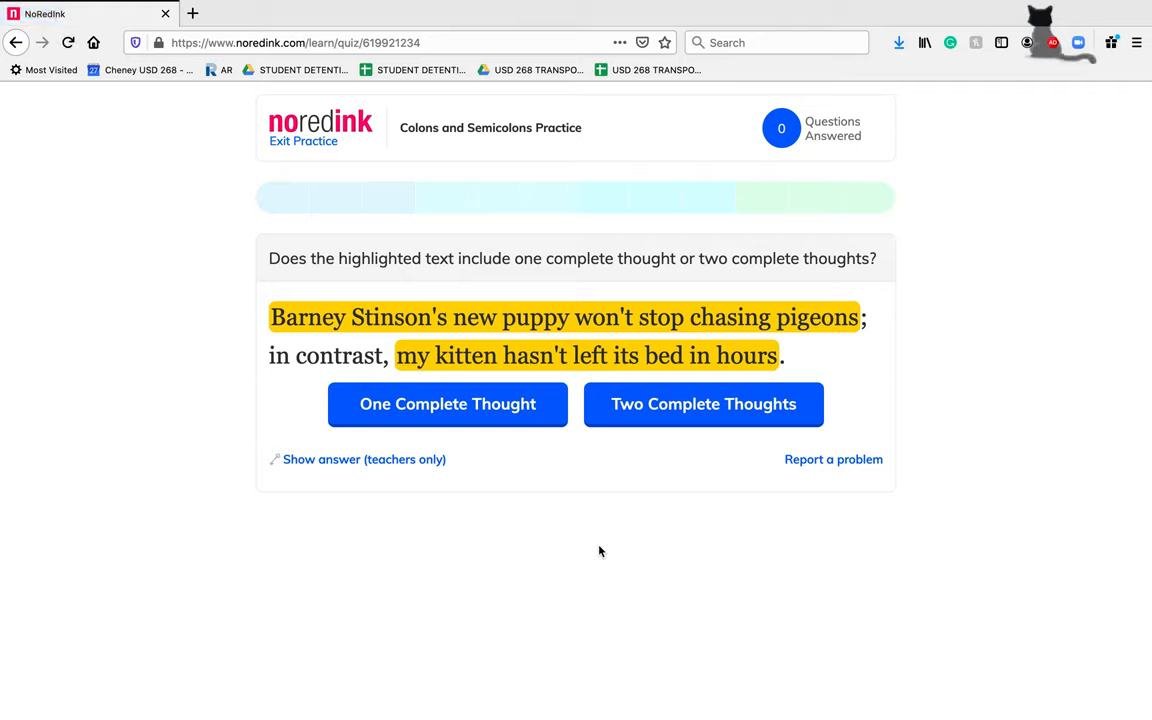
mouse_move(290, 300)
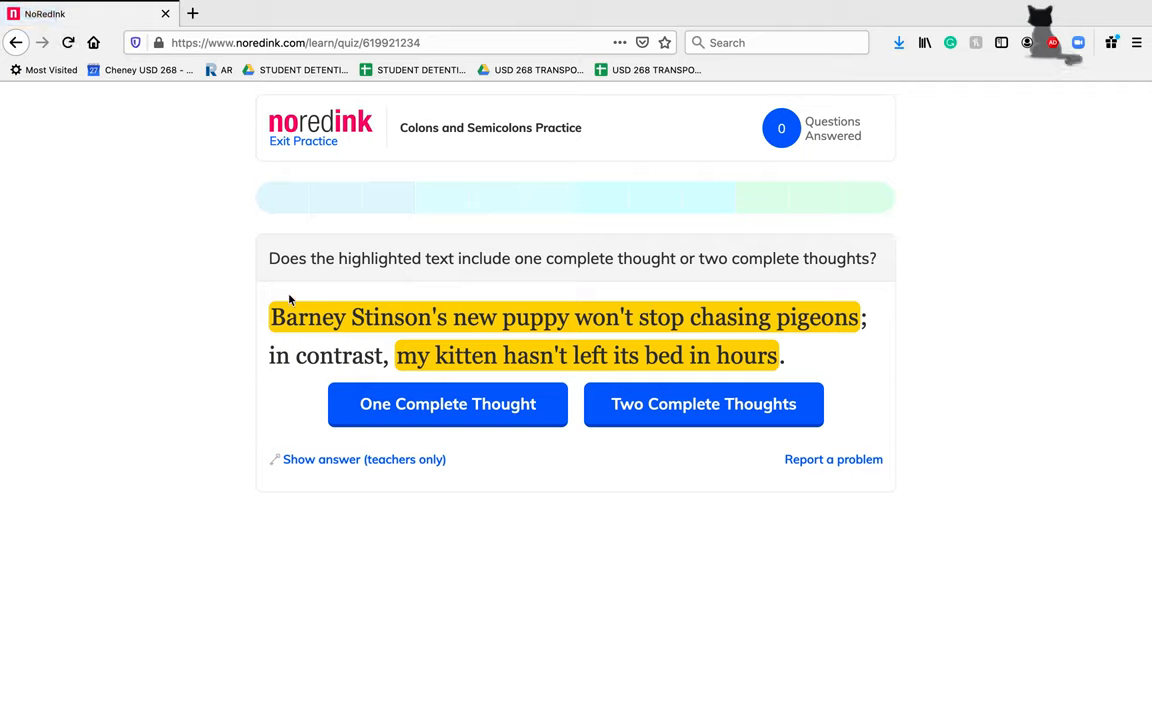
mouse_move(1004, 380)
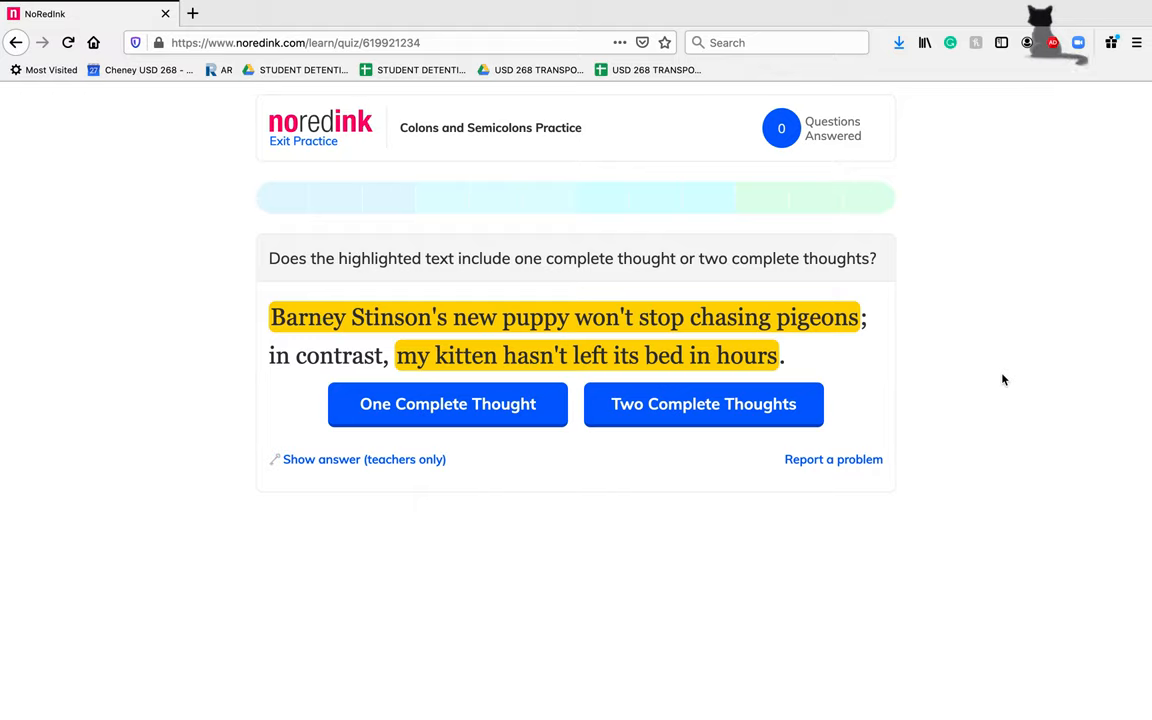
mouse_move(986, 384)
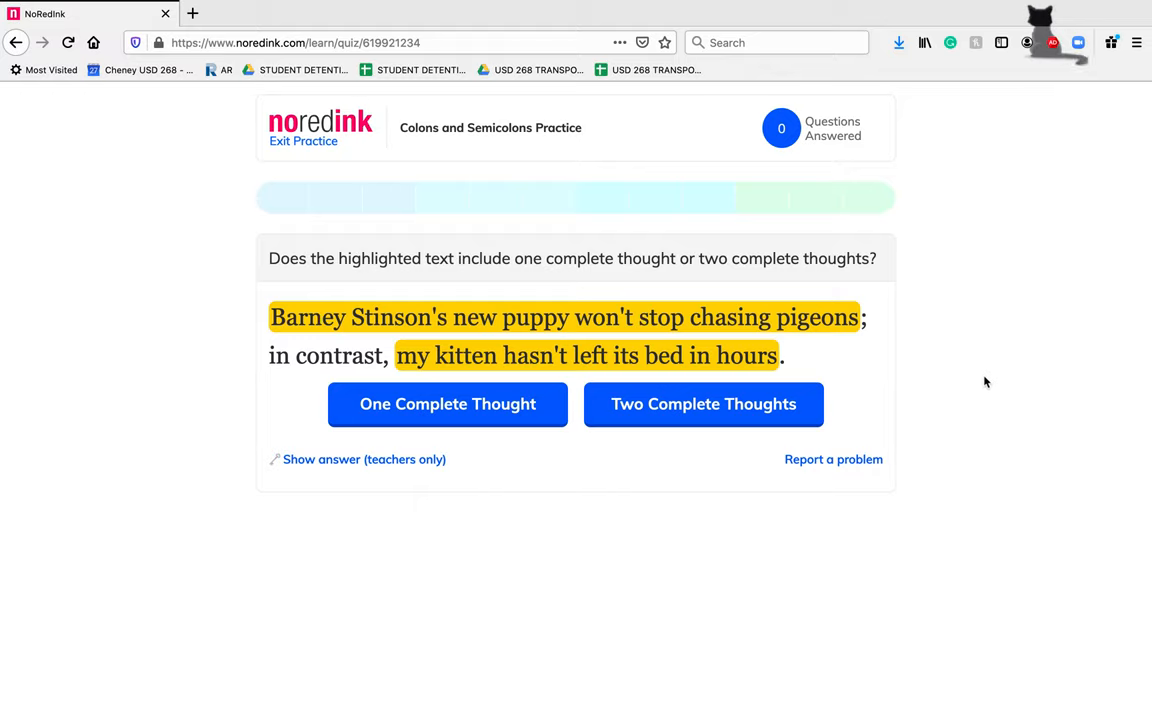
click(704, 404)
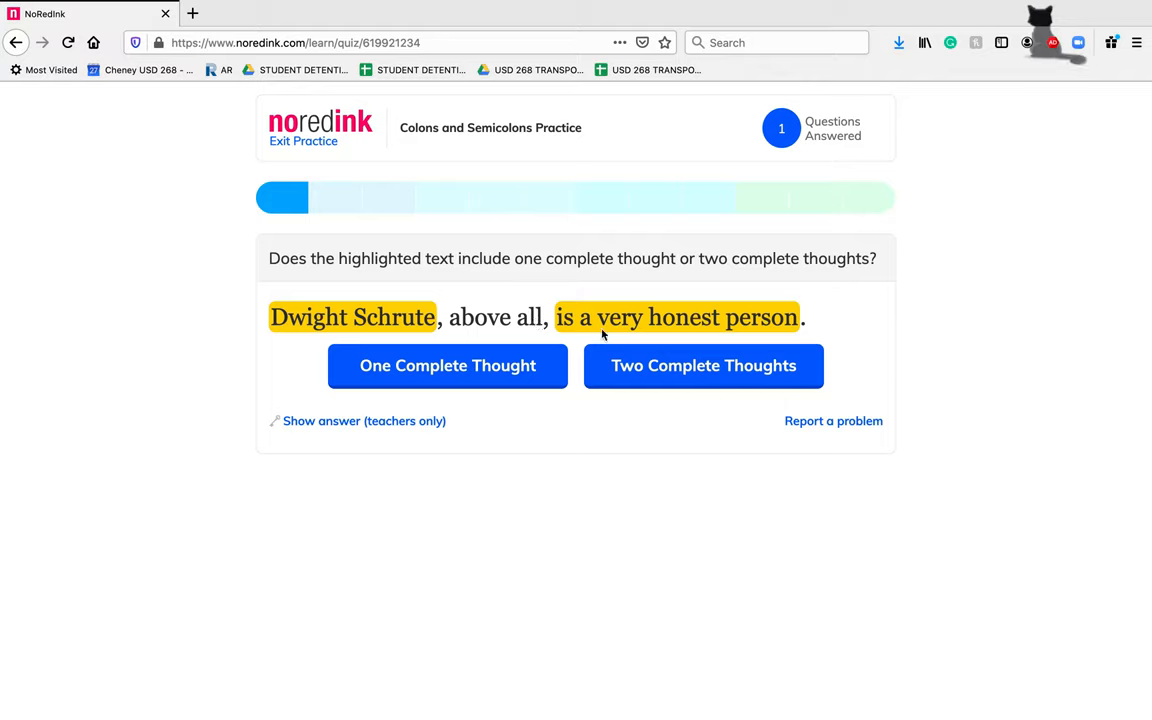
mouse_move(792, 328)
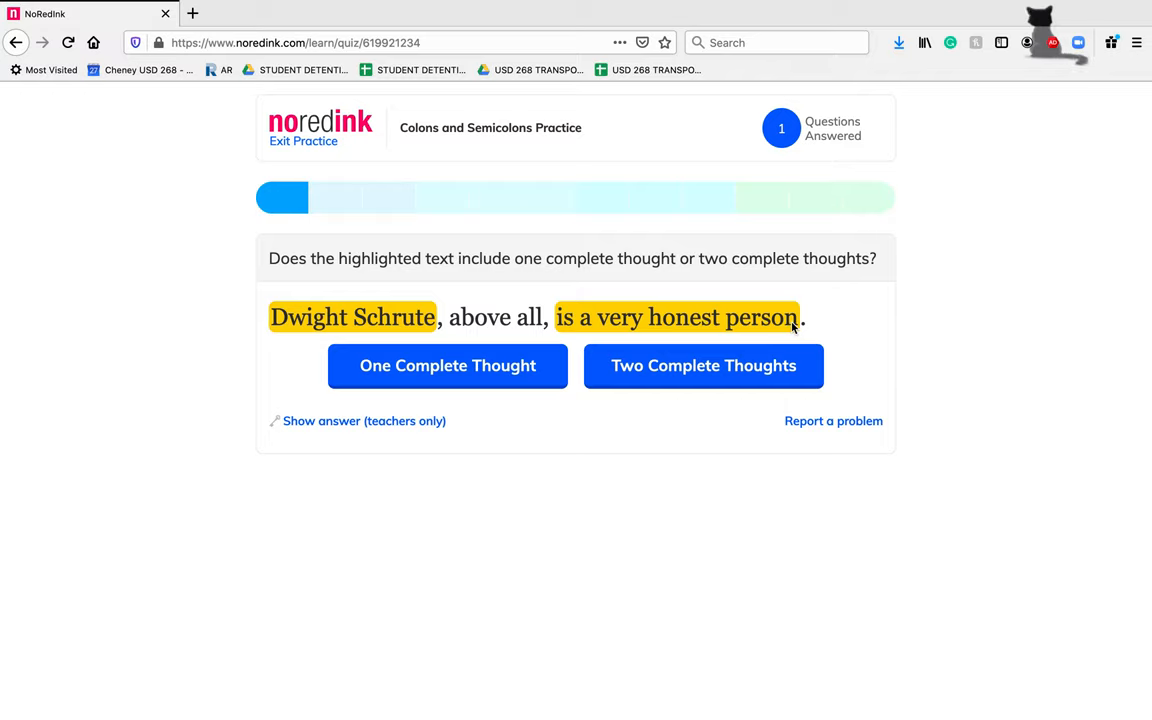
mouse_move(598, 318)
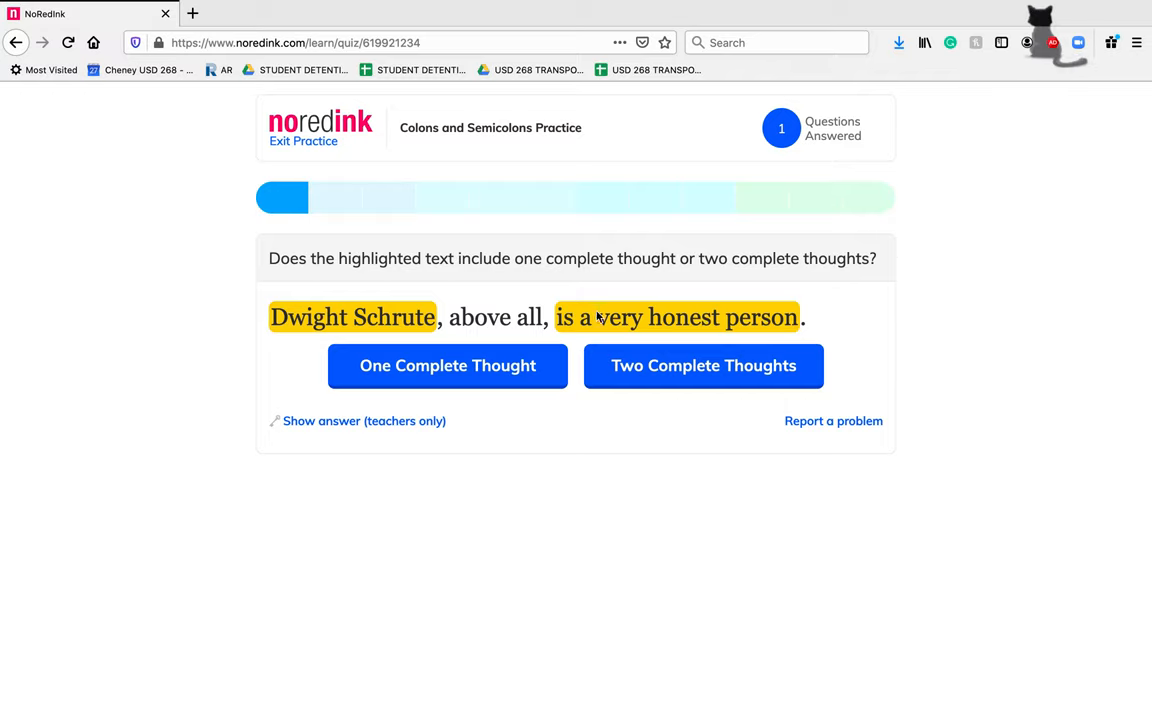
Answer the Dwight Schrute (one complete thought), Rafiki (complete) and traffic (incomplete) questions.
click(448, 364)
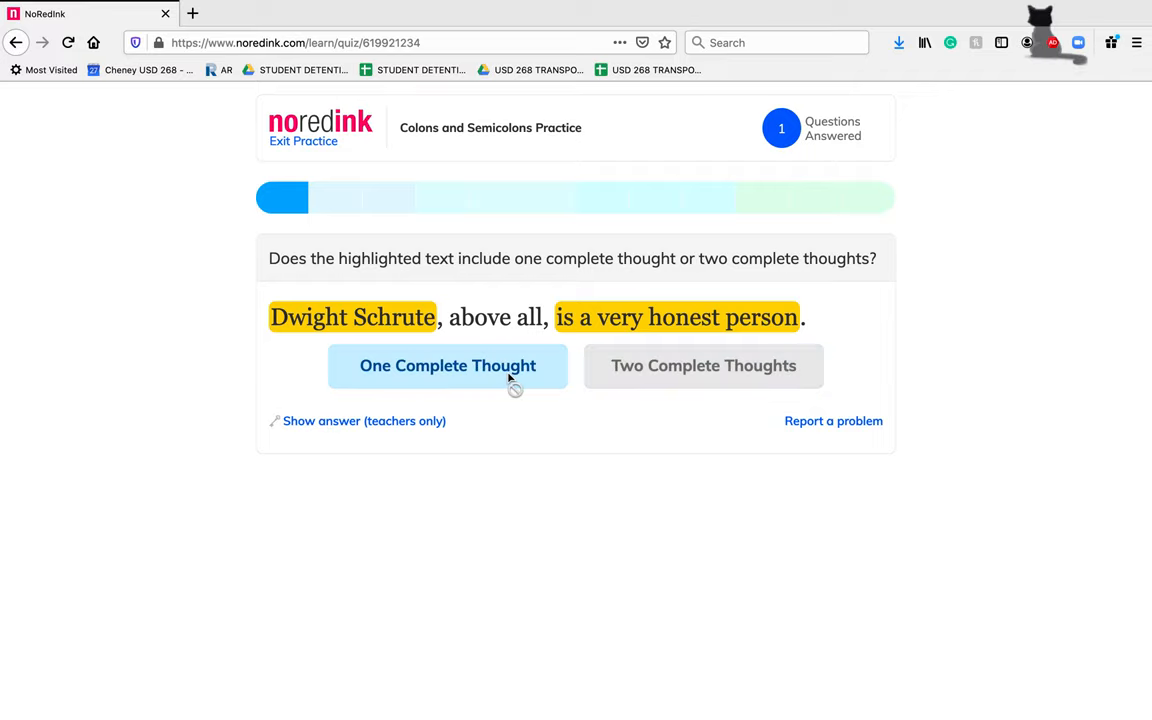
click(448, 364)
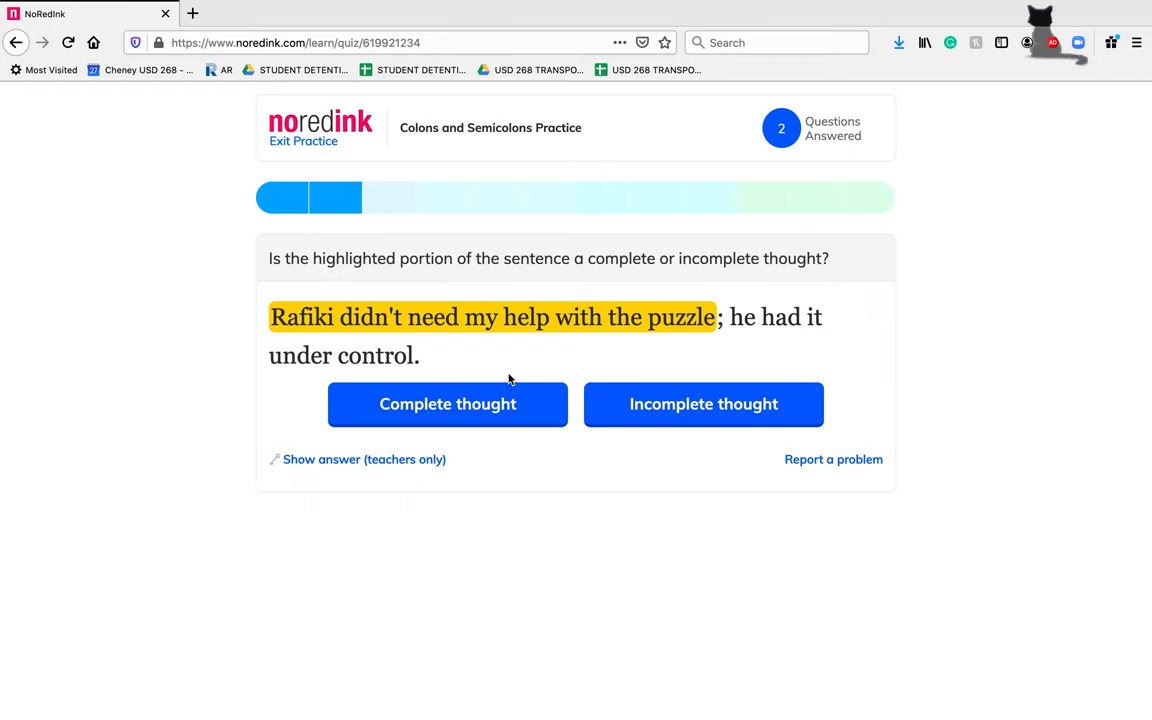
mouse_move(322, 344)
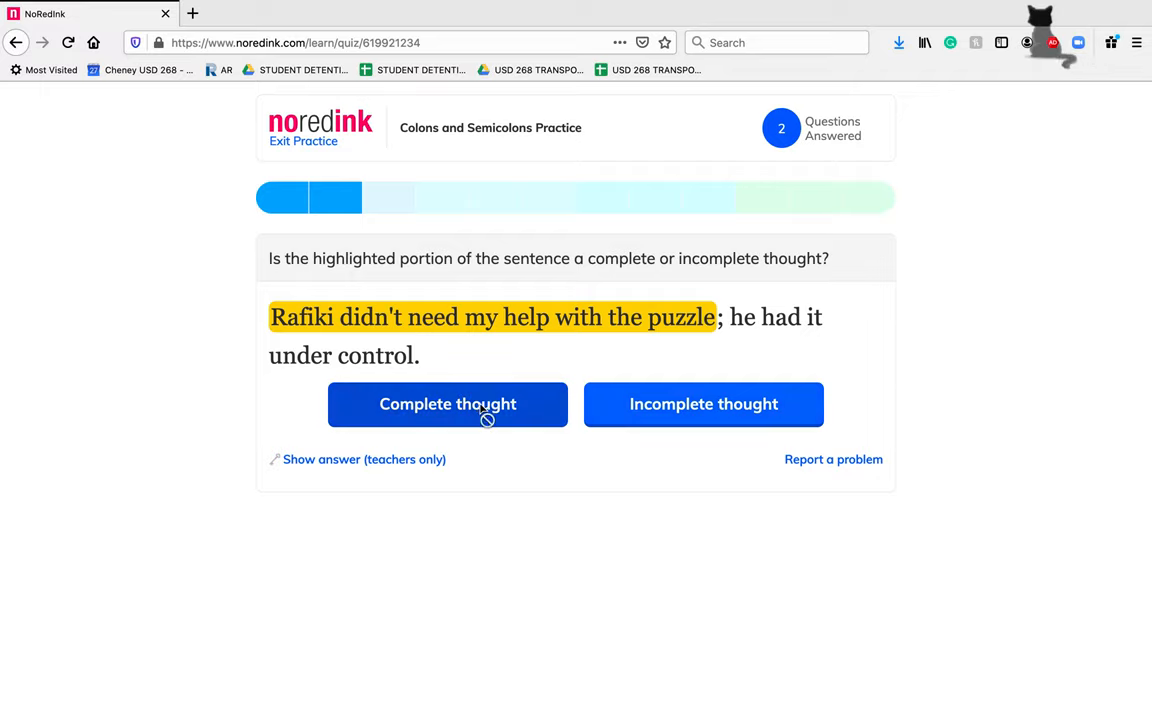
click(448, 404)
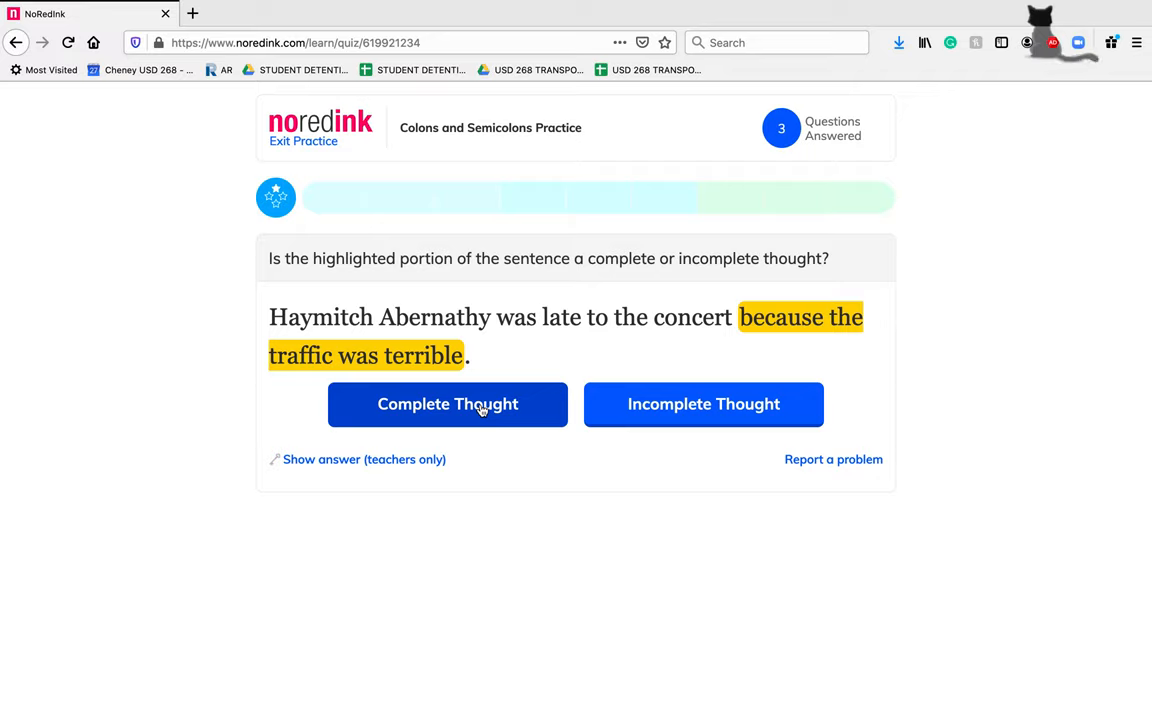
mouse_move(730, 504)
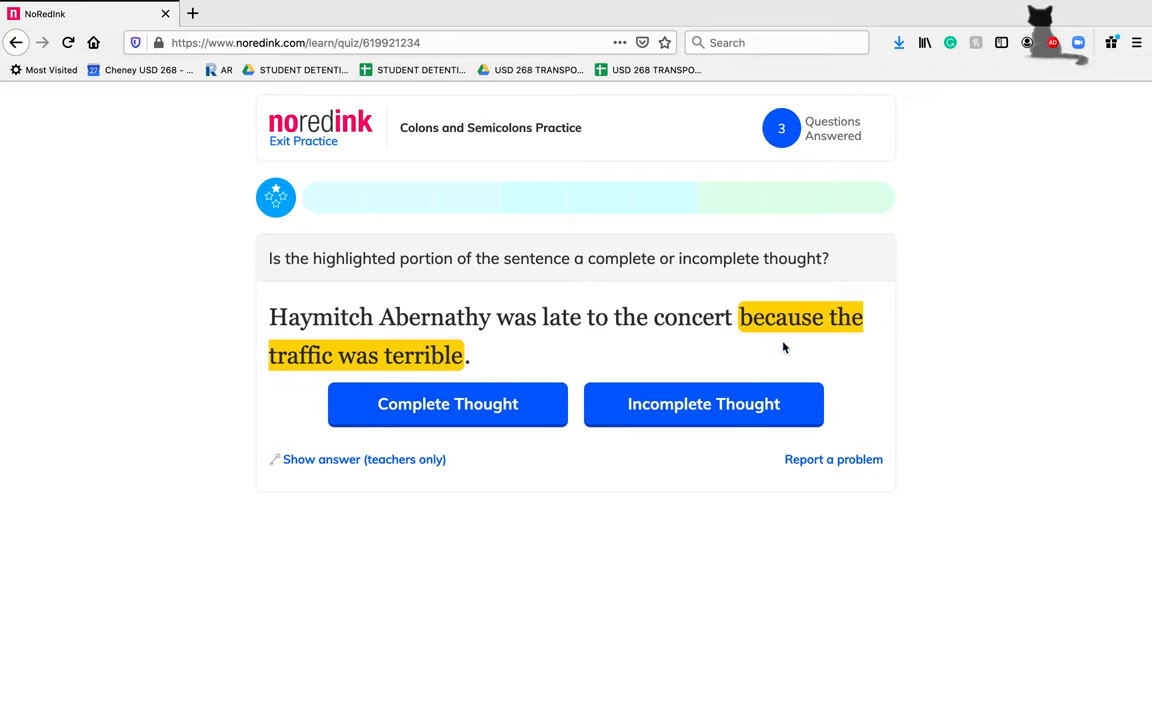
click(704, 404)
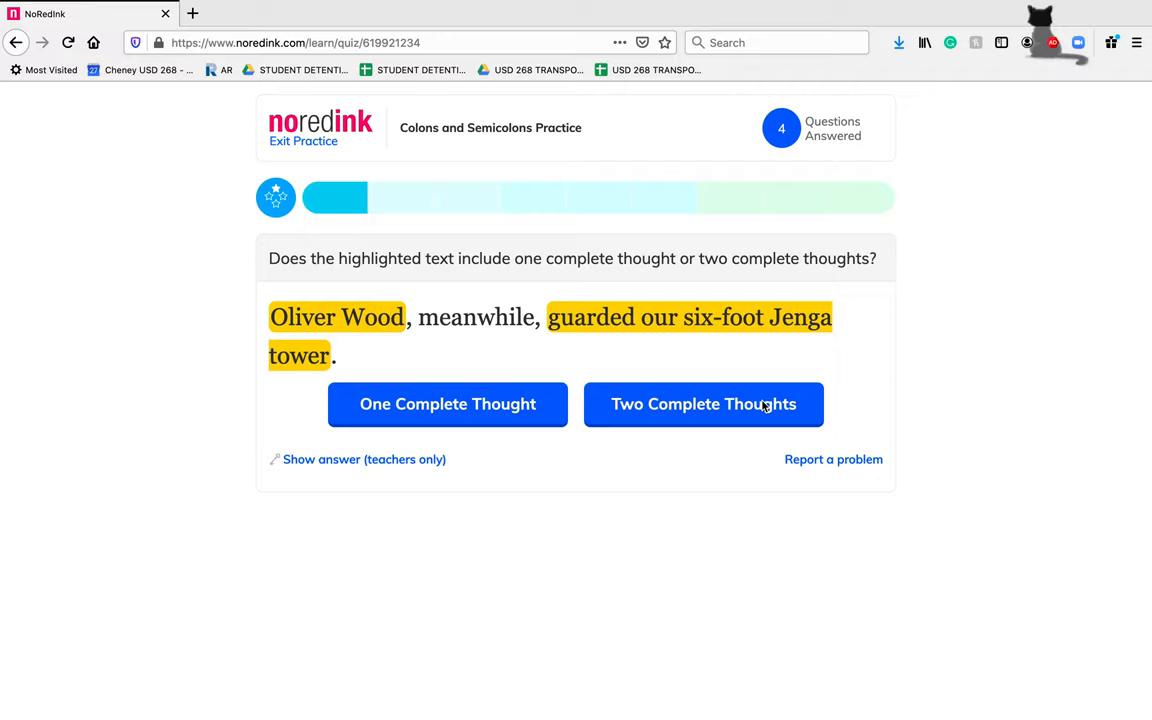
mouse_move(384, 322)
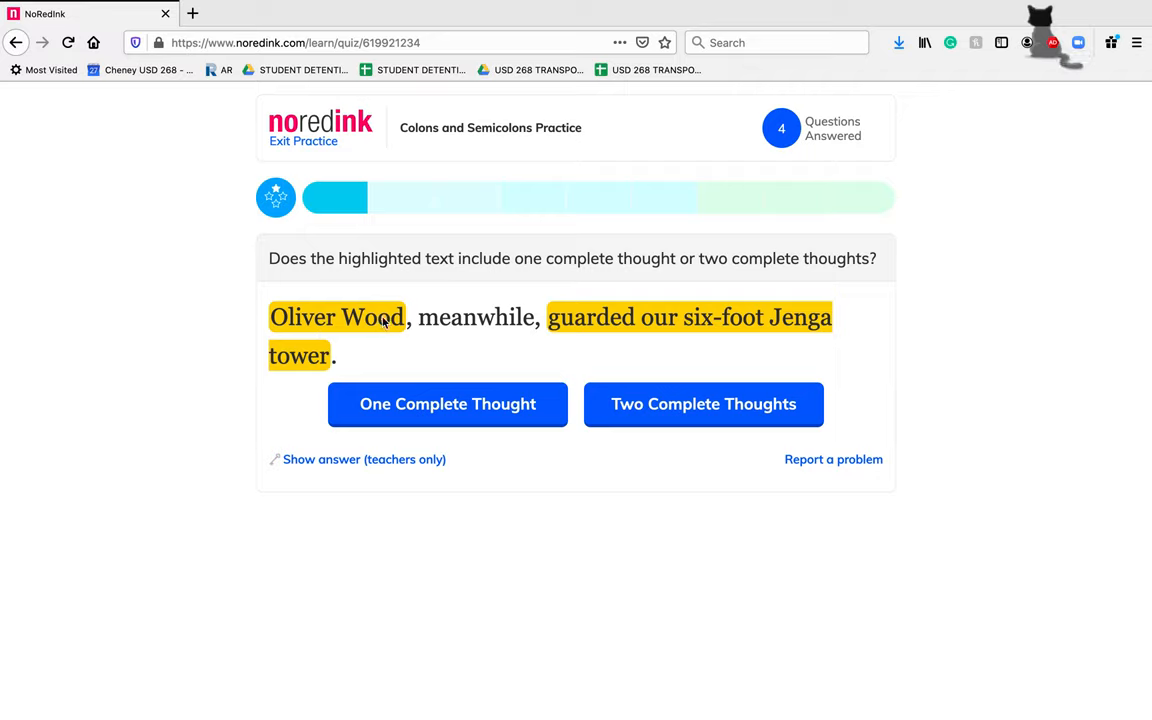
mouse_move(810, 344)
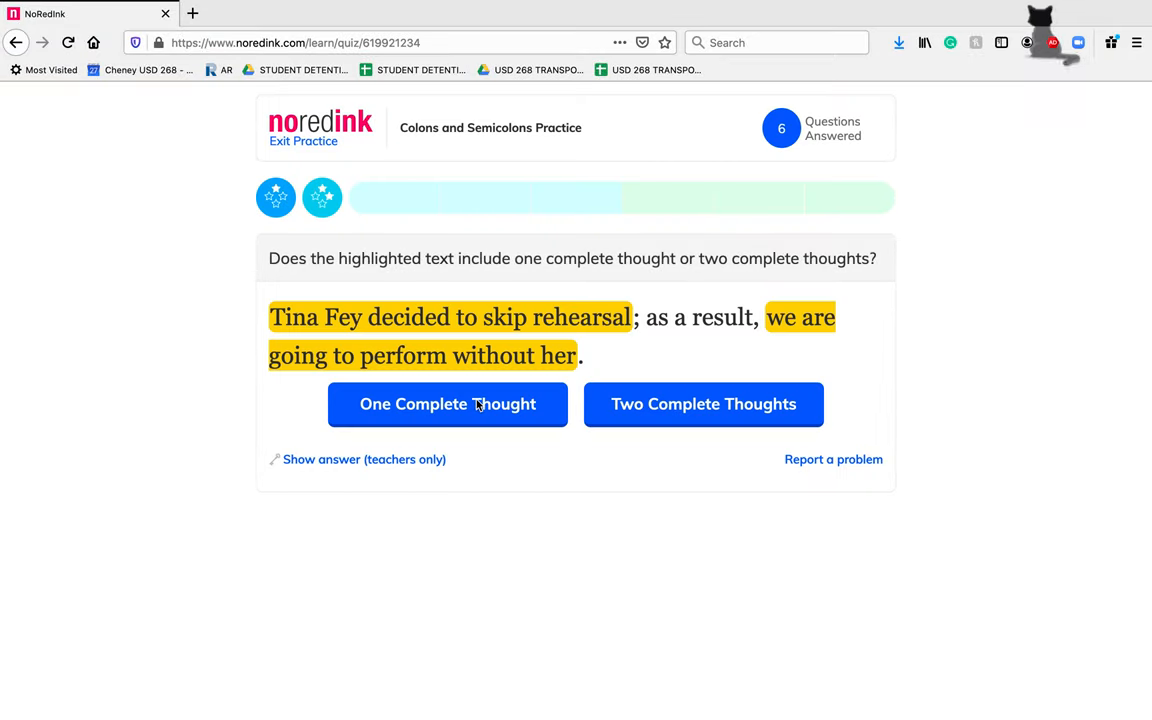
Answer the Tina Fey (two complete), Nala (incomplete) and Andy Bernard (one complete) questions.
click(704, 404)
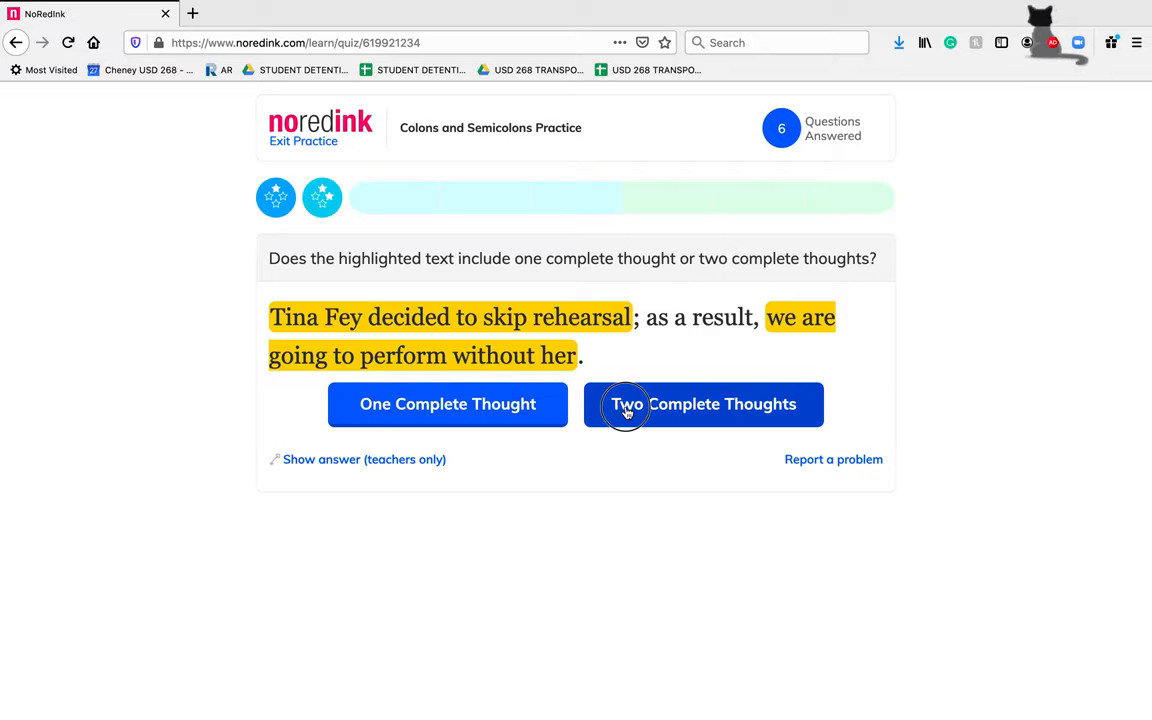
click(704, 404)
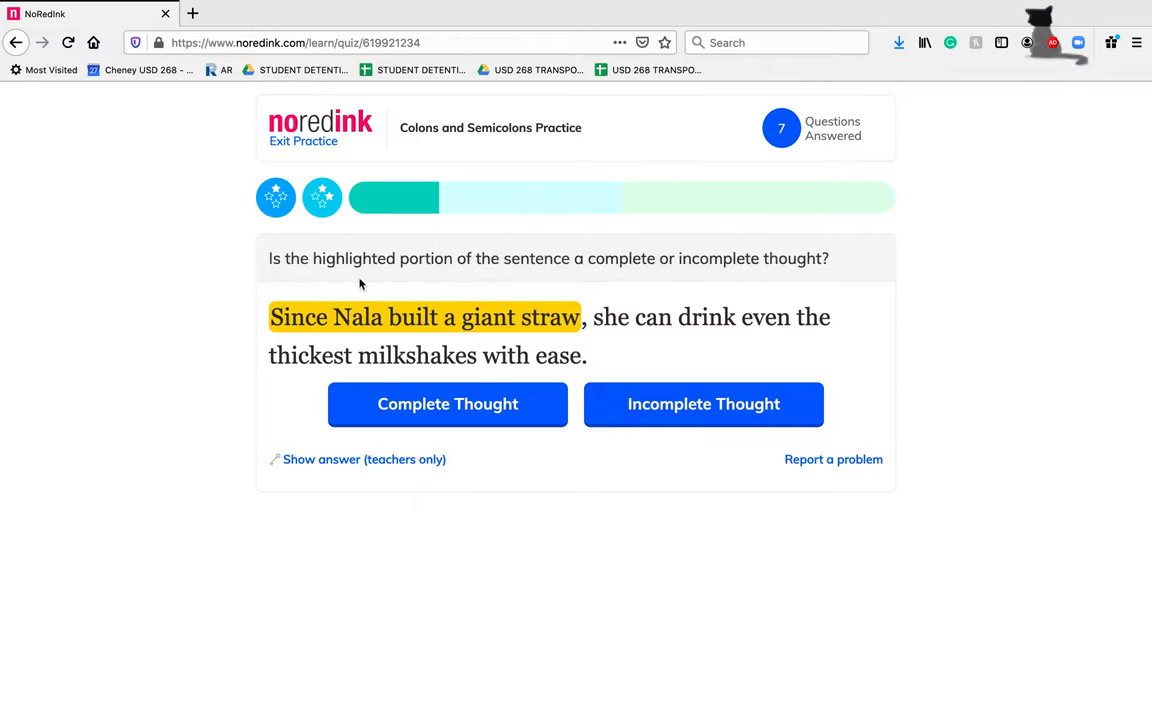
mouse_move(564, 338)
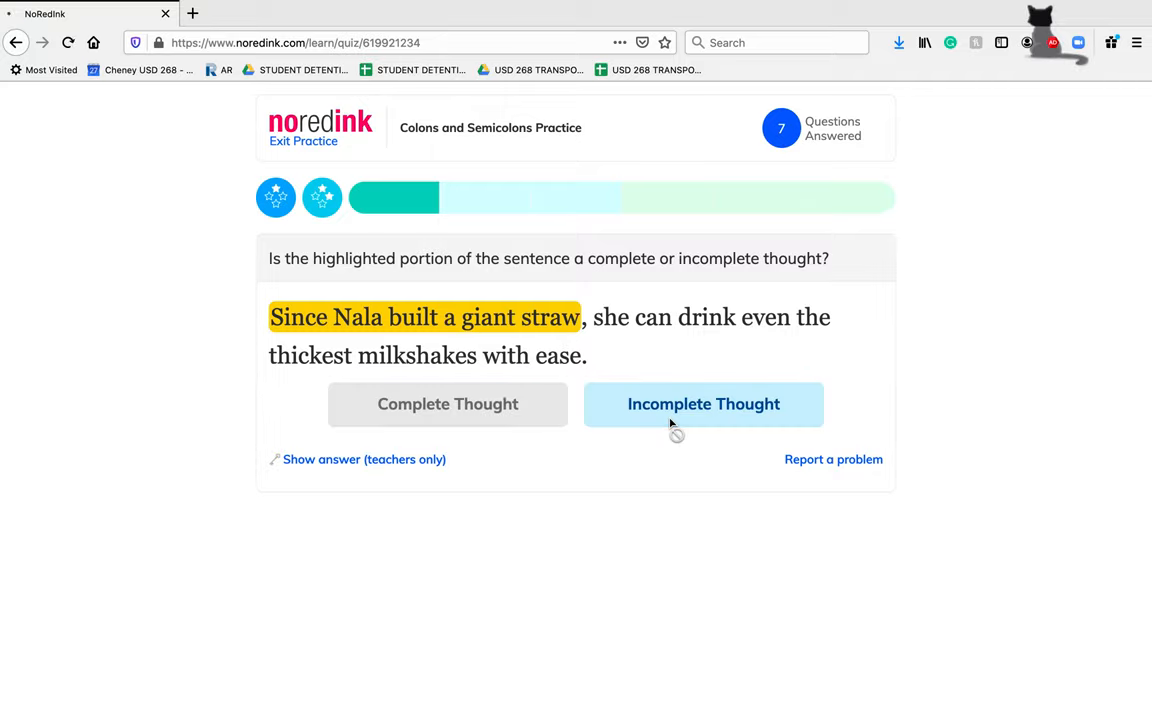
click(704, 404)
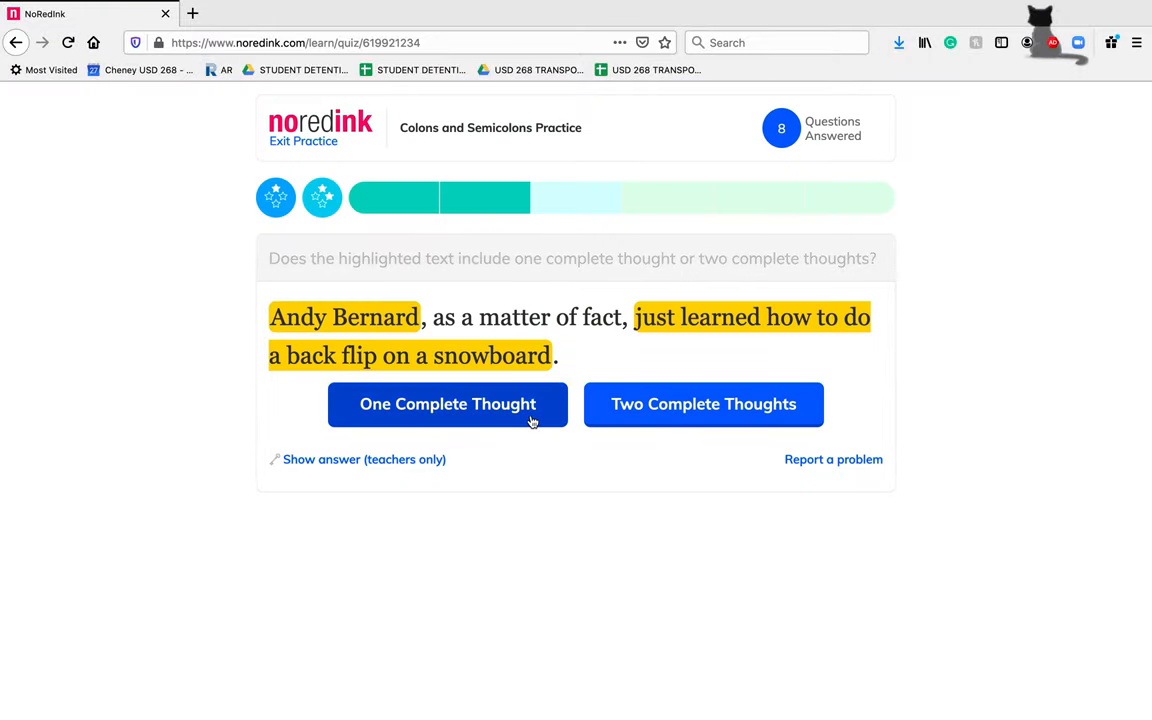
click(448, 404)
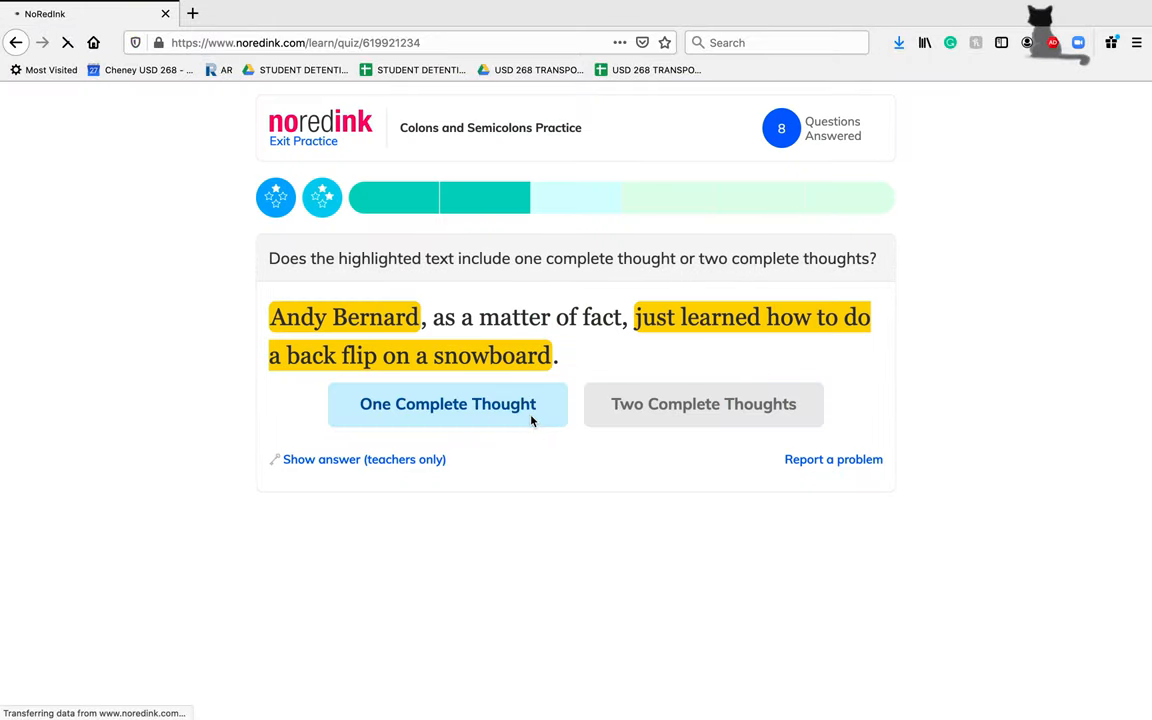
click(448, 404)
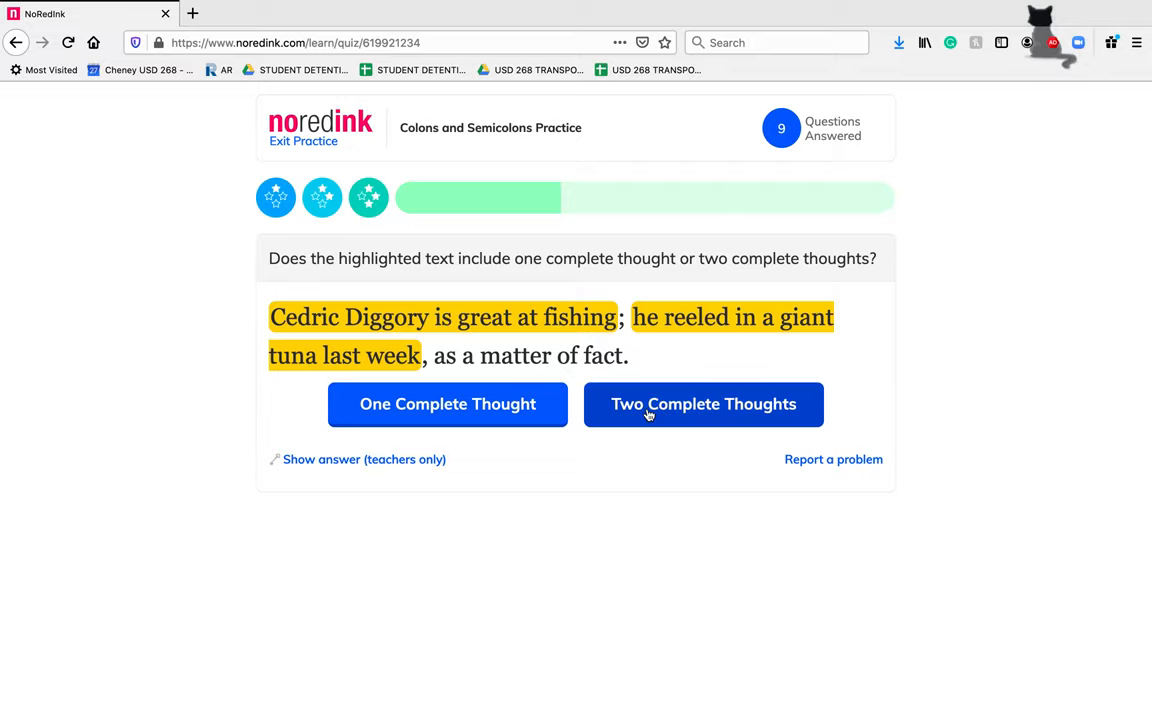
Answer the Cedric Diggory (two complete) and supermarket clause (complete thought) questions to reach mastery.
click(704, 404)
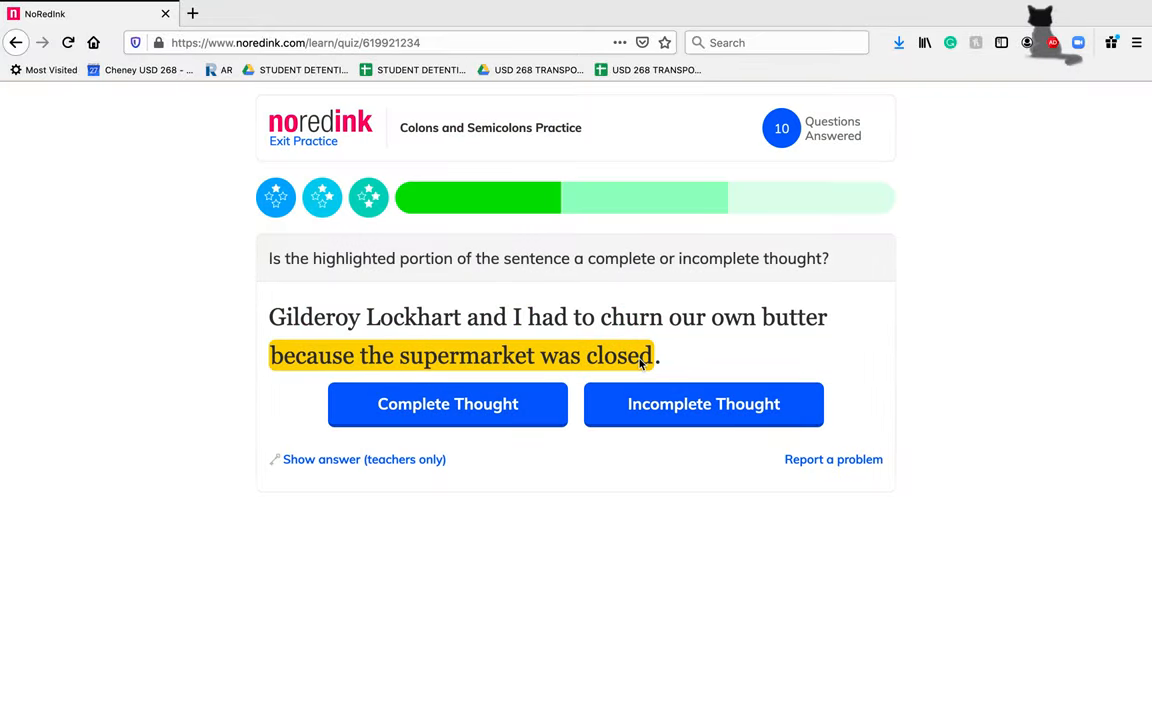
click(704, 404)
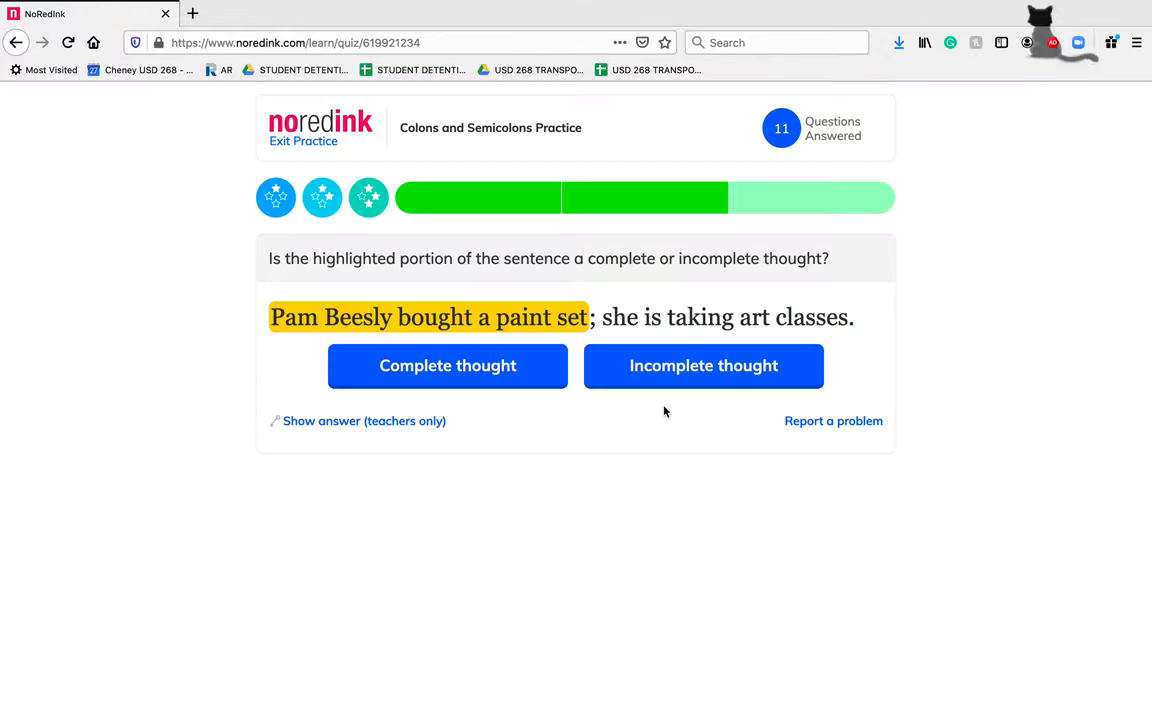
click(448, 364)
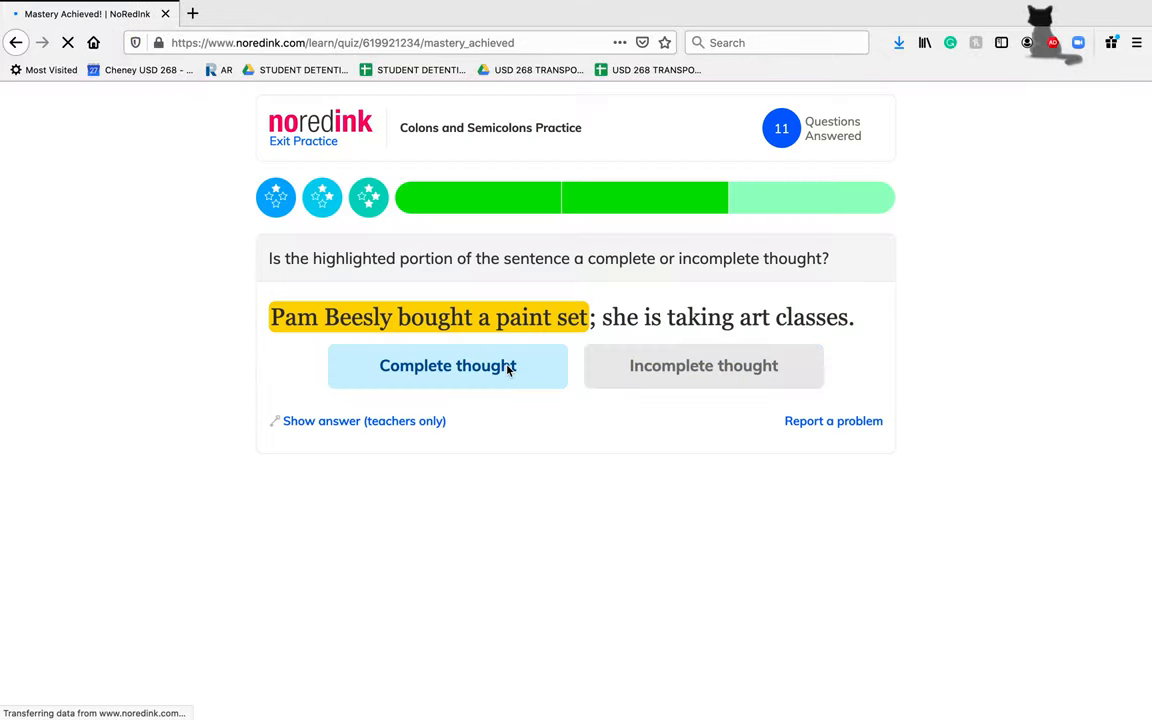
click(448, 364)
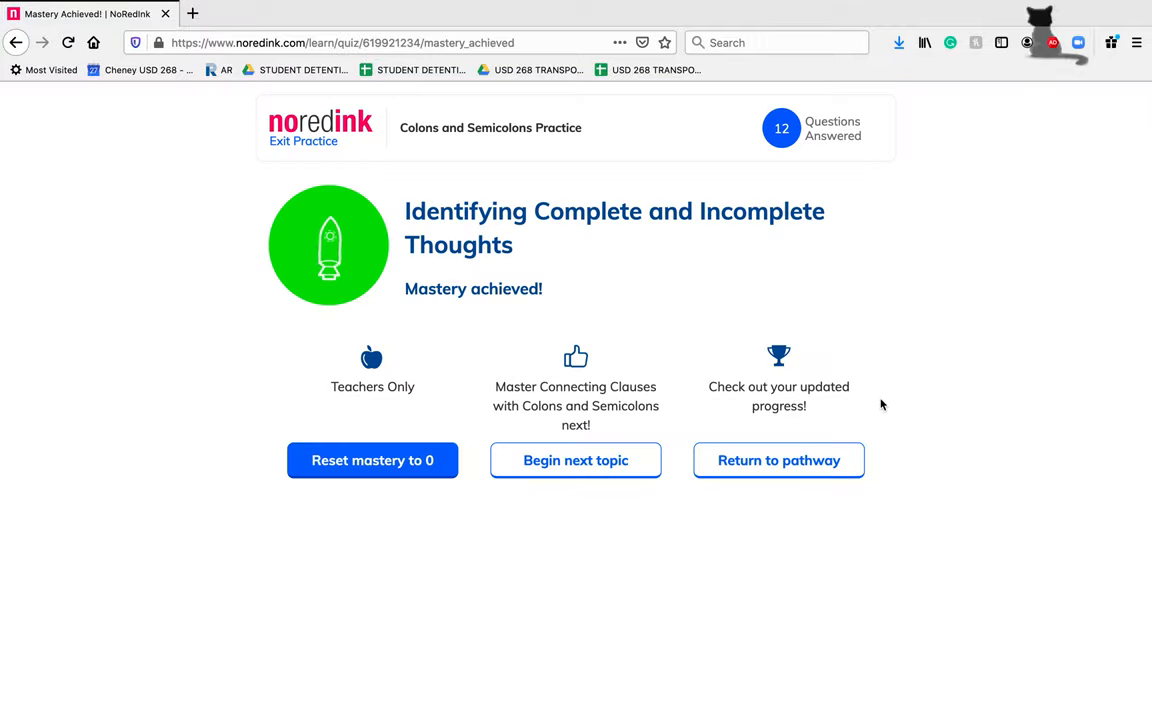
Return to the pathway and show the activity choices for Connecting Clauses with Colons and Semicolons.
click(778, 460)
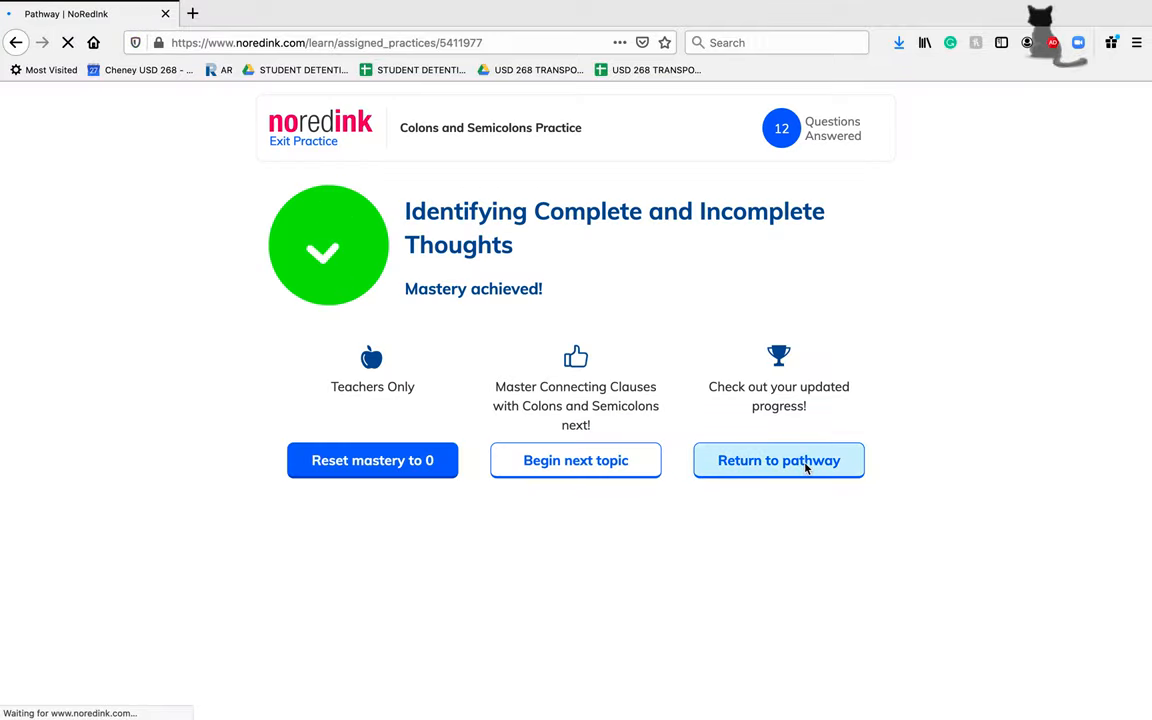
click(778, 460)
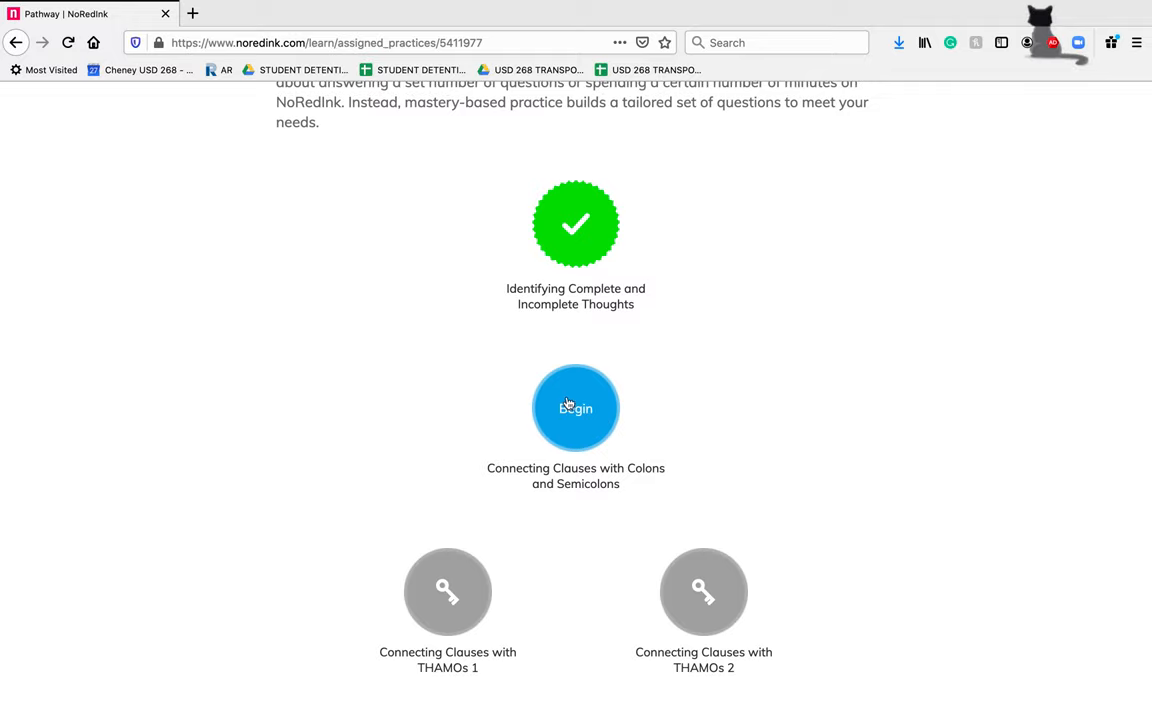
click(576, 408)
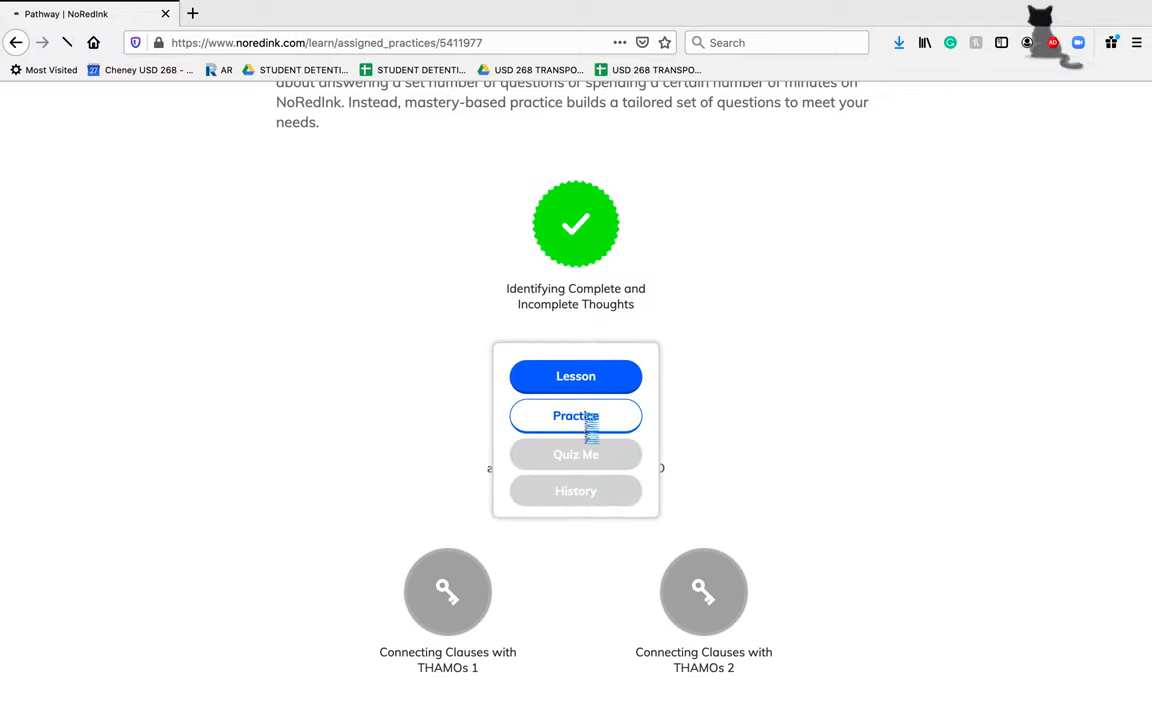
Start the Connecting Clauses practice and submit the Peter Pettigrew sentence unchanged as correct.
click(576, 416)
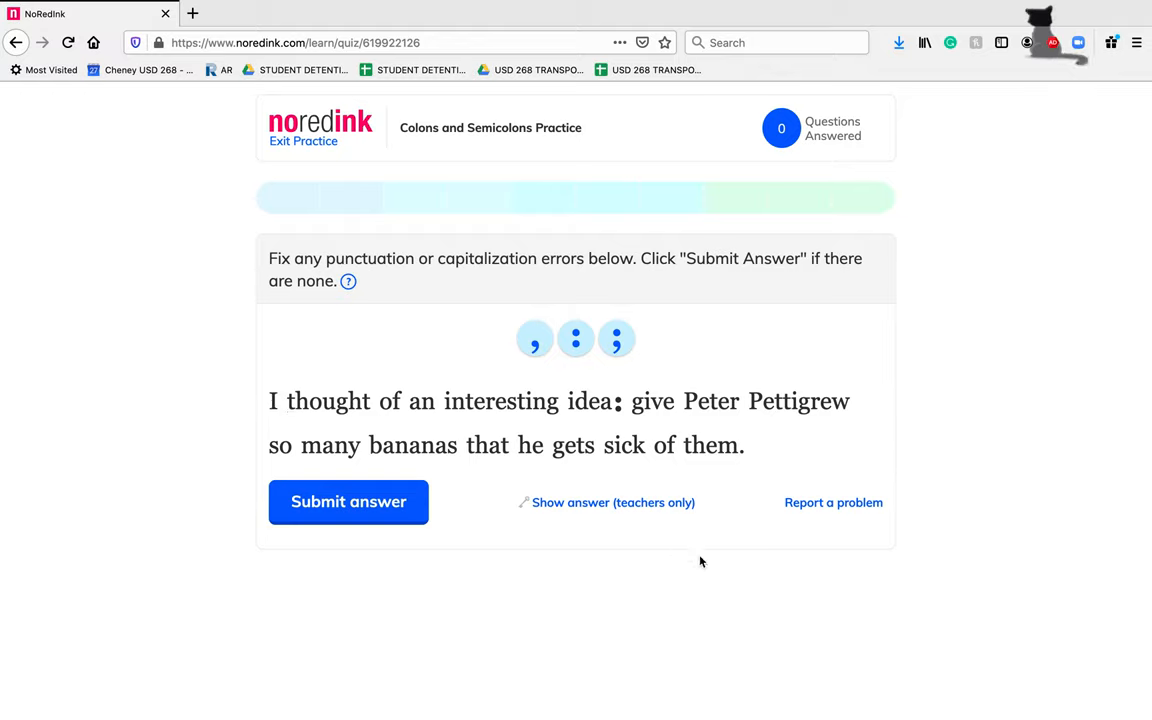
mouse_move(716, 598)
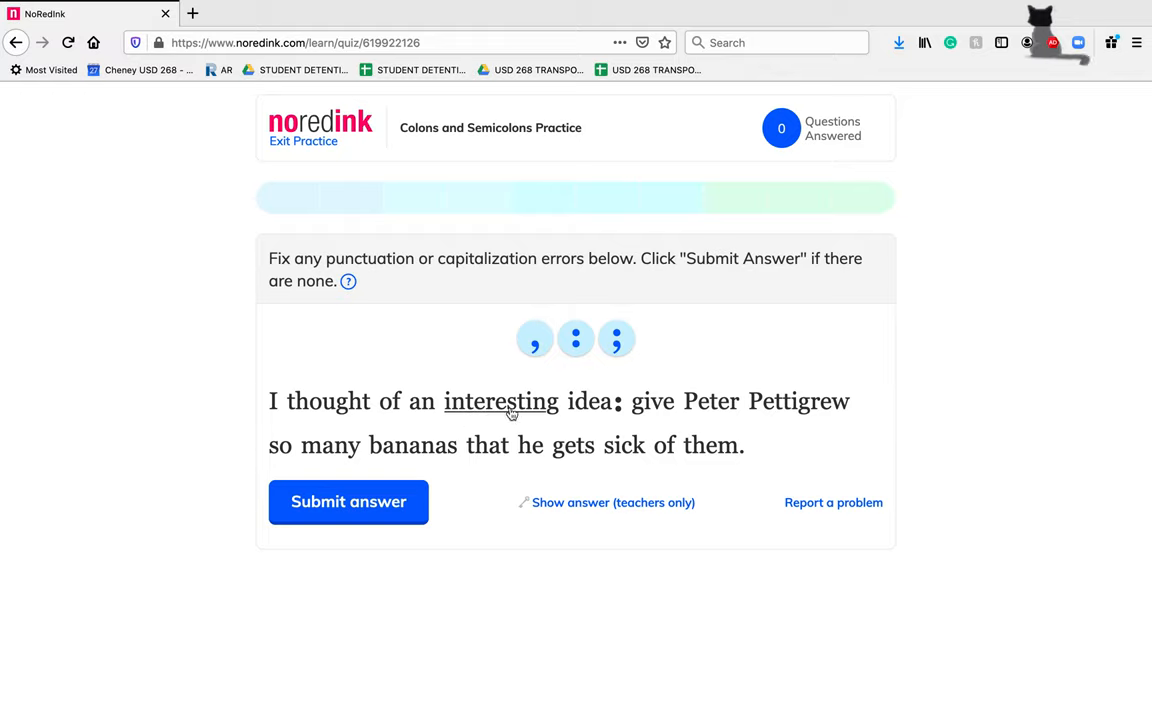
mouse_move(710, 444)
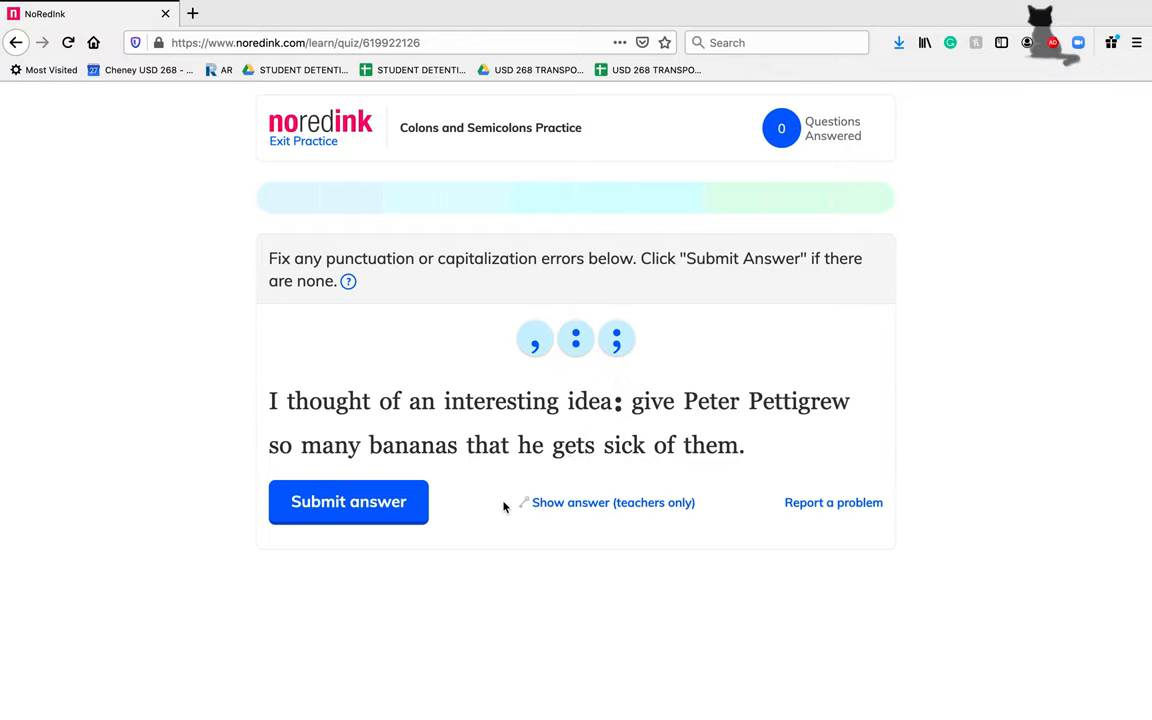
click(348, 500)
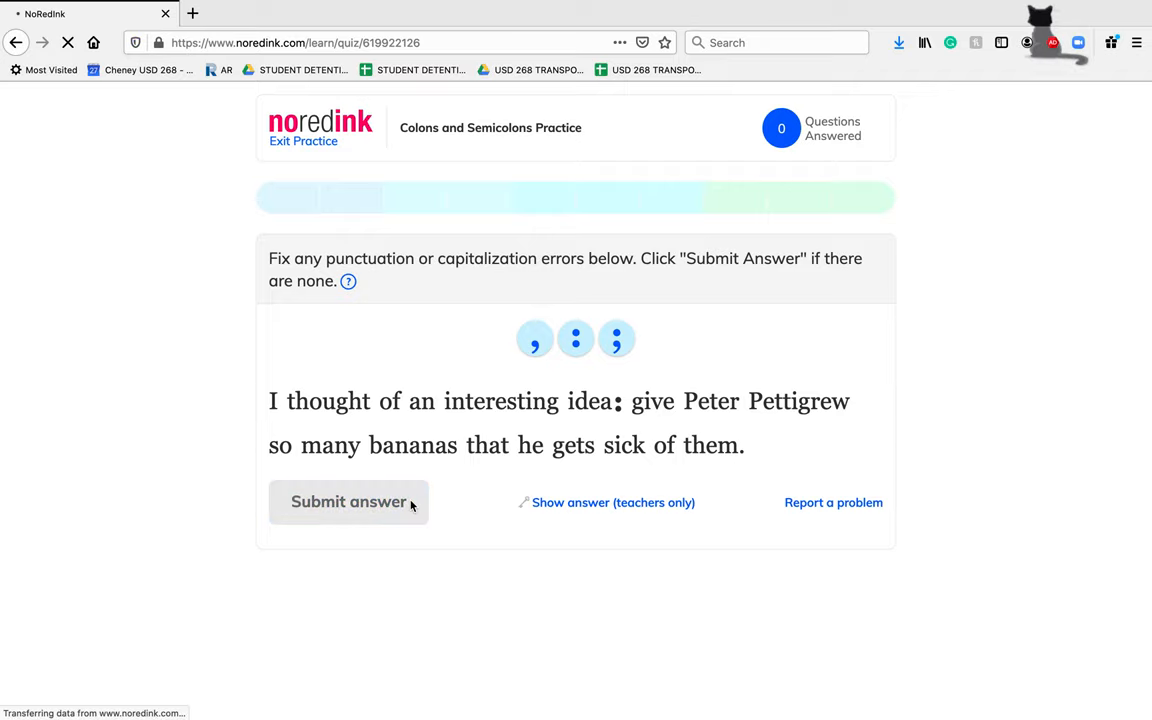
Replace the comma after 'night' with a semicolon and submit the opening-night sentence.
click(348, 500)
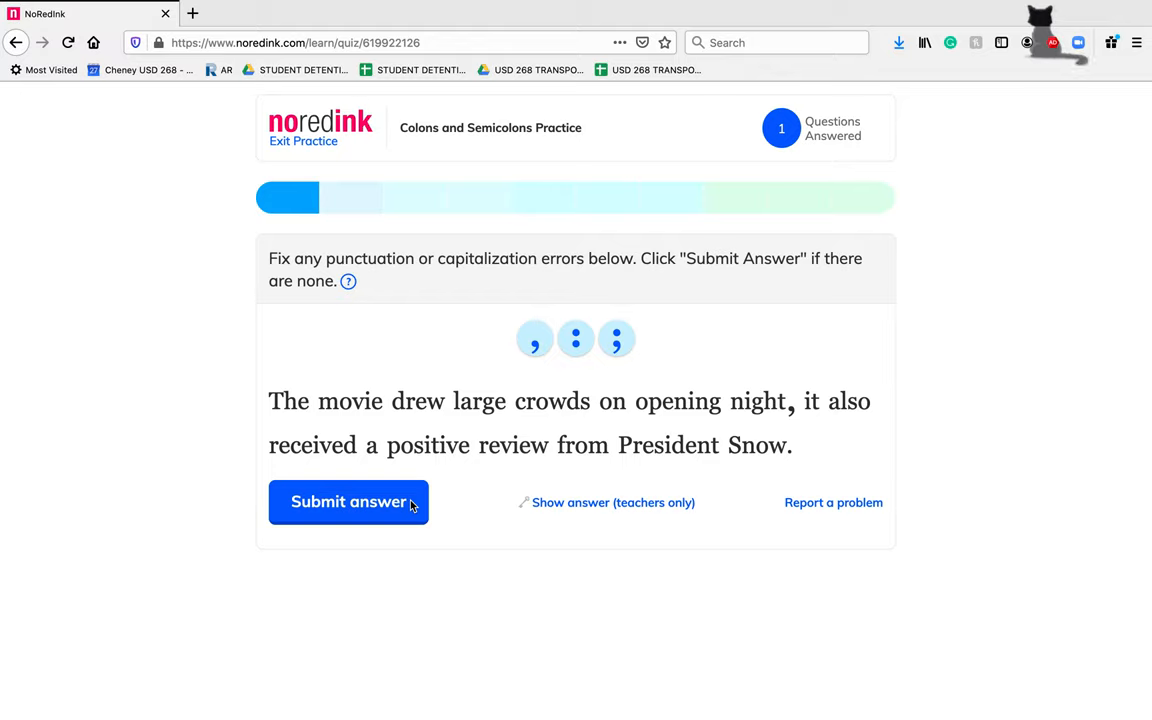
mouse_move(822, 440)
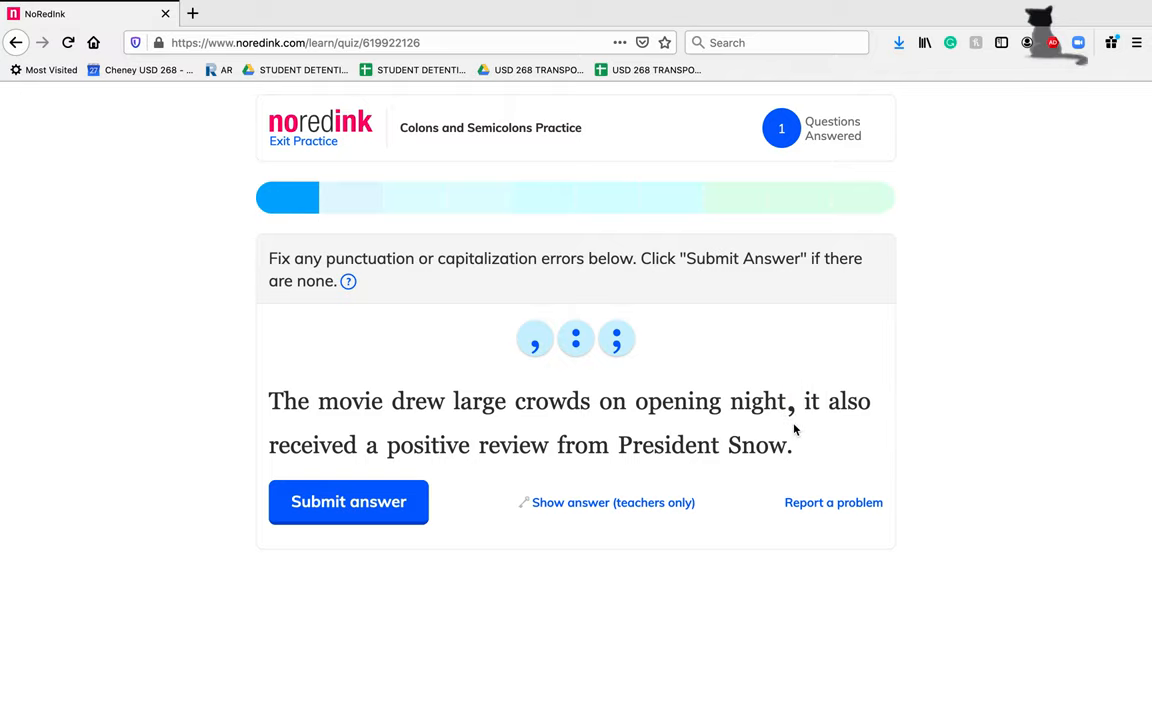
mouse_move(810, 432)
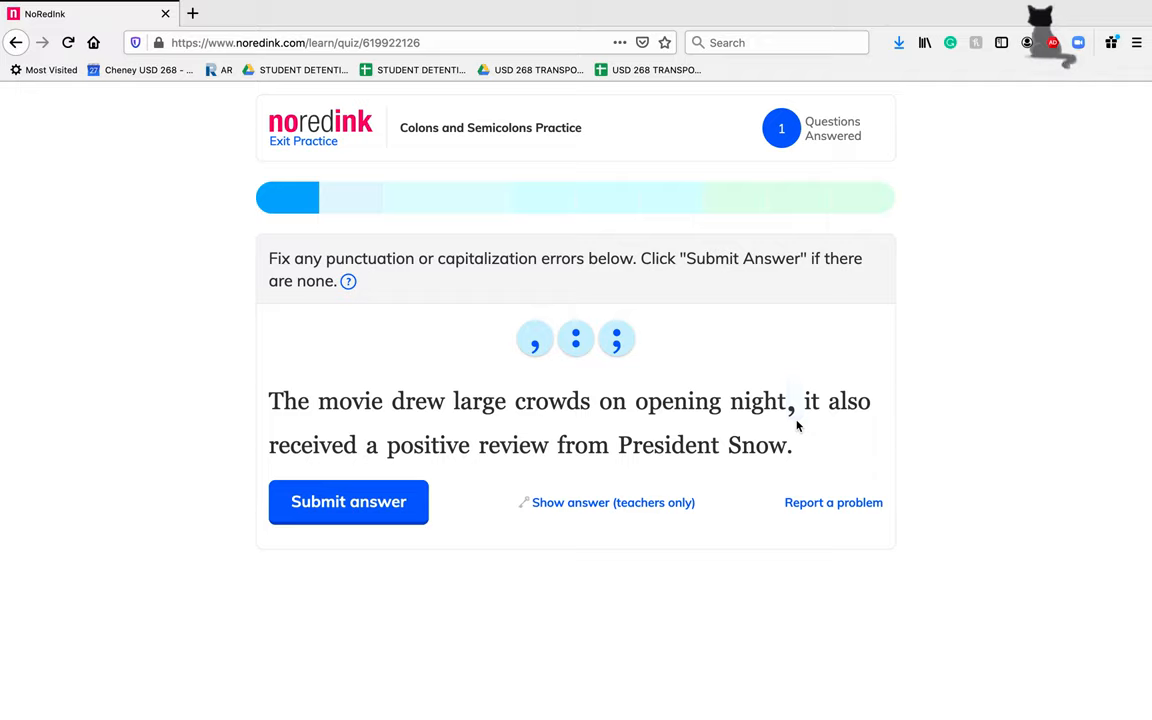
click(792, 400)
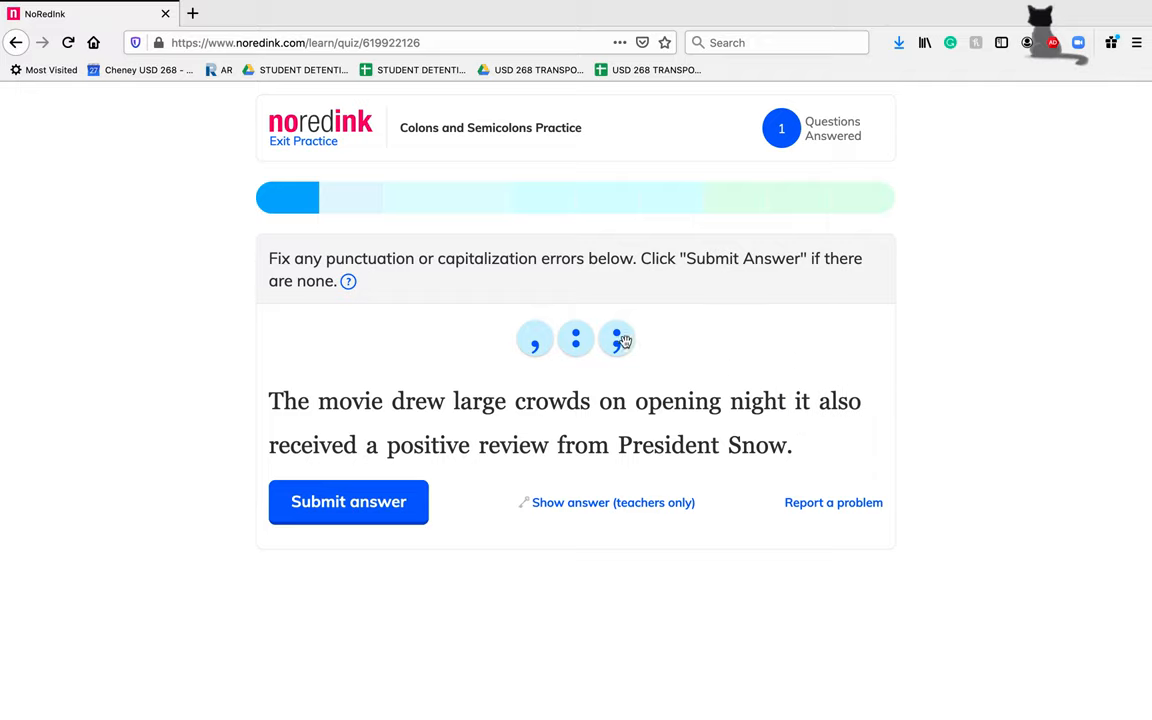
click(616, 340)
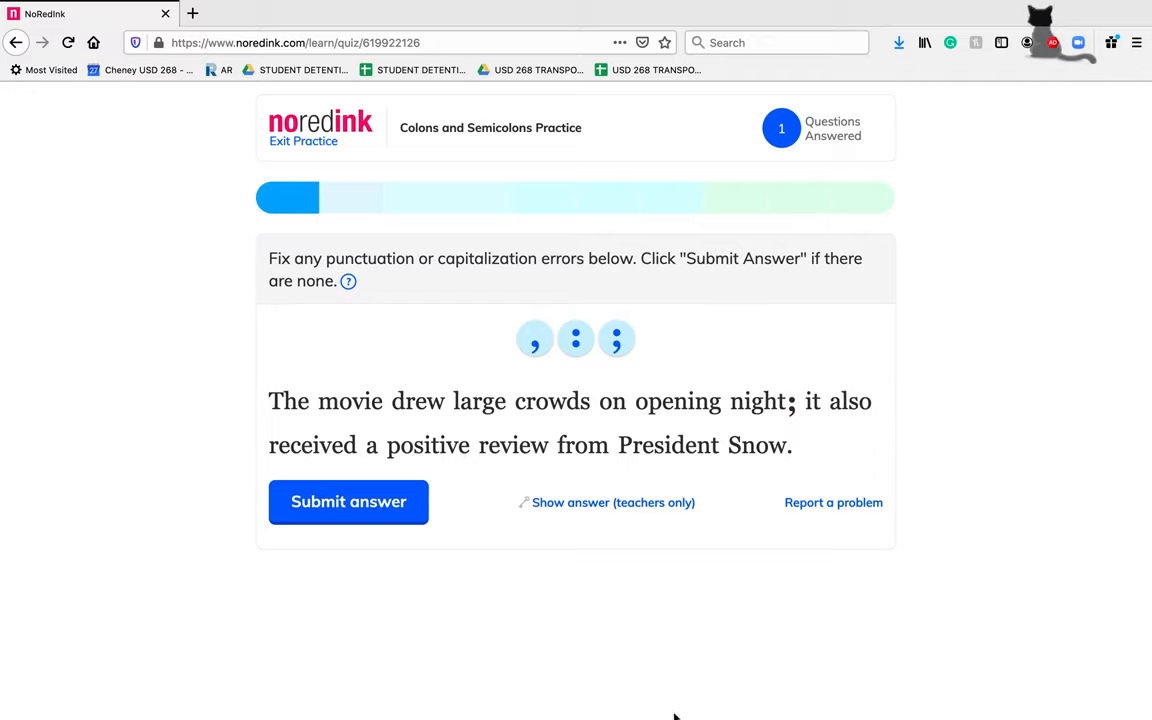
click(348, 500)
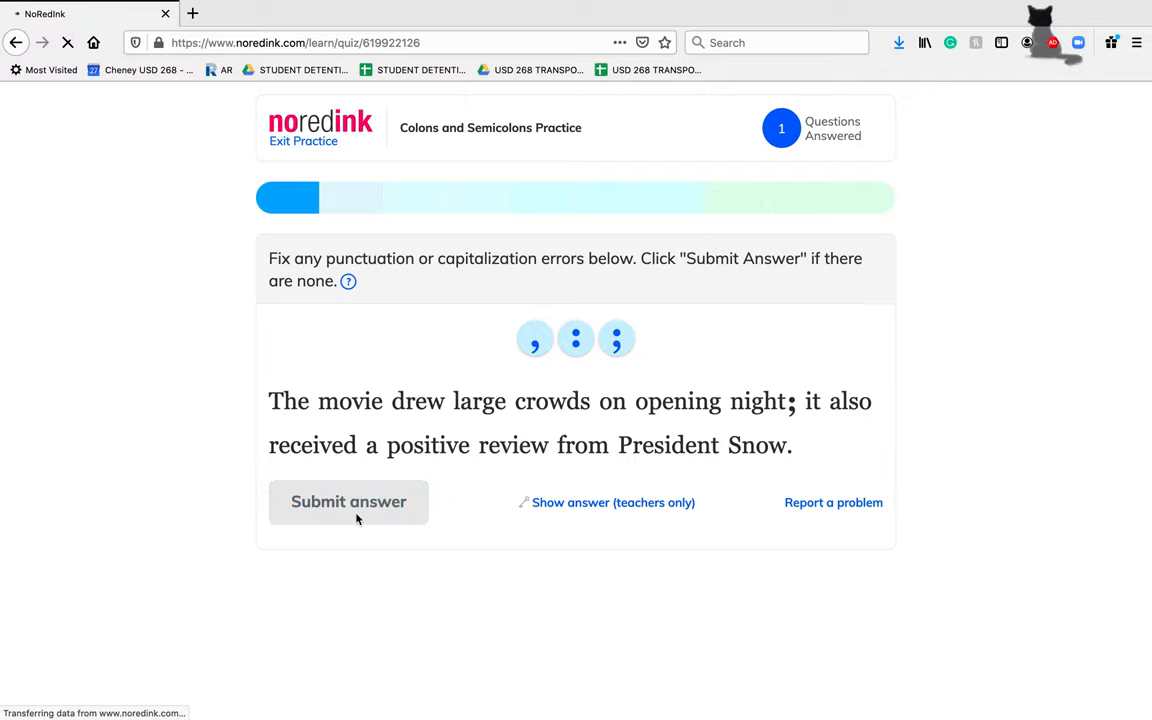
click(348, 500)
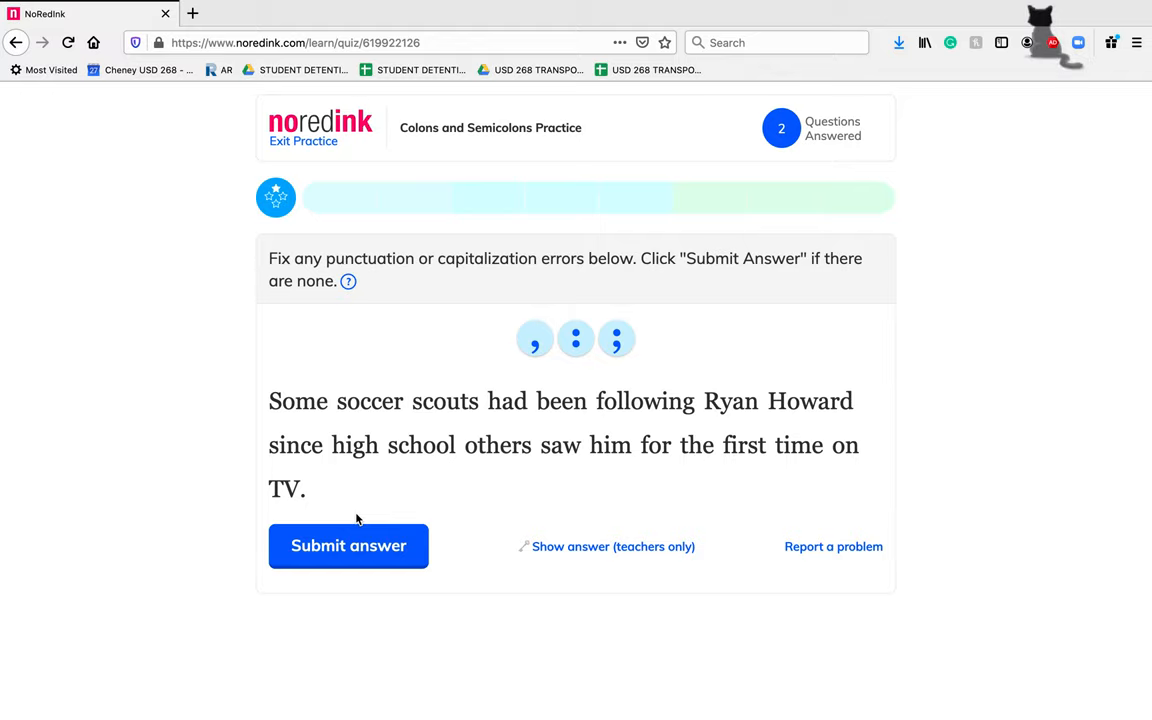
mouse_move(430, 528)
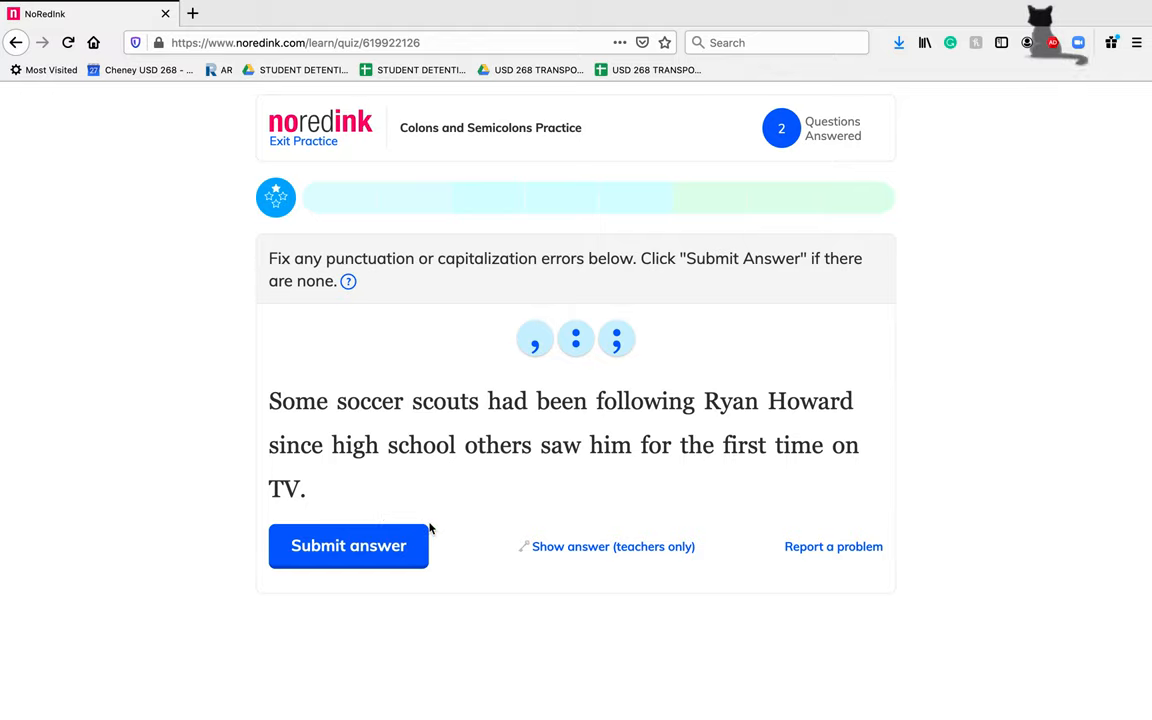
Insert a semicolon after 'high school' and submit the soccer-scout sentence.
click(444, 400)
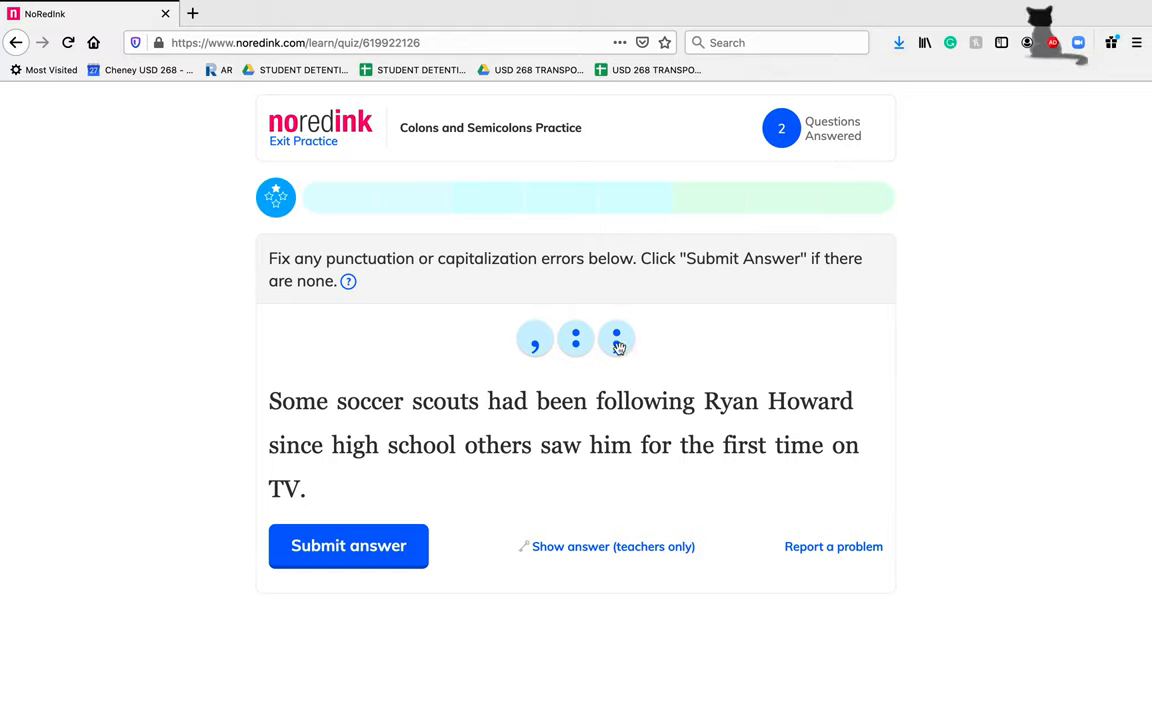
click(616, 340)
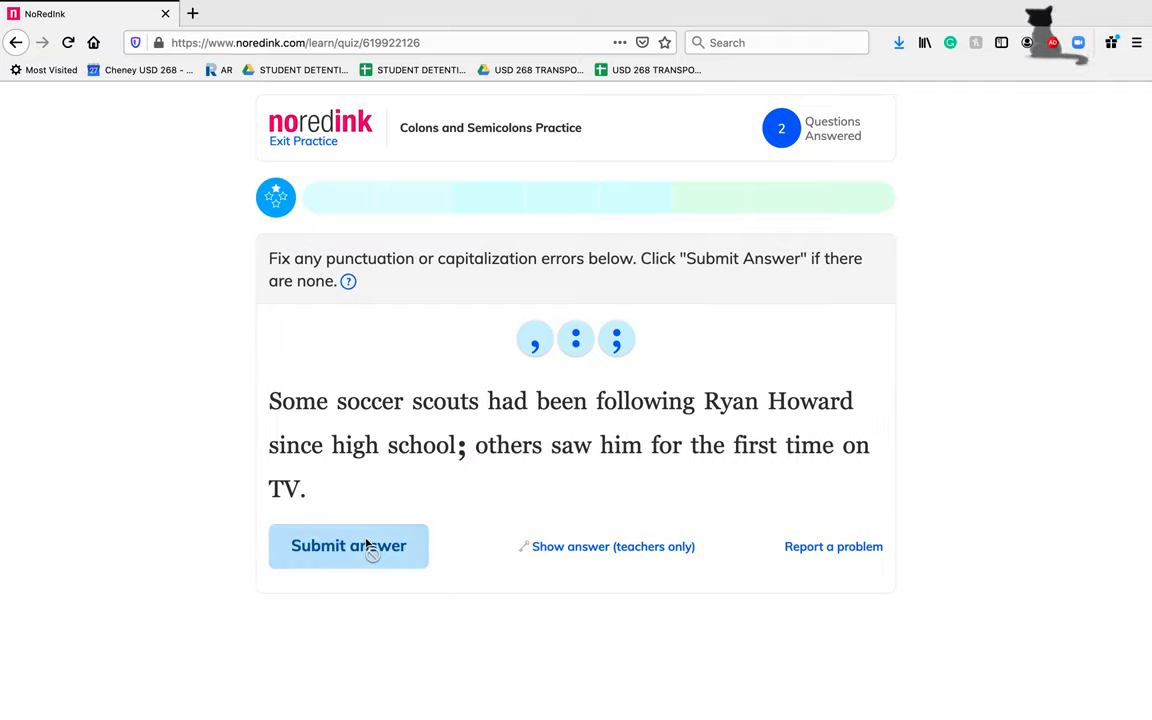
click(348, 546)
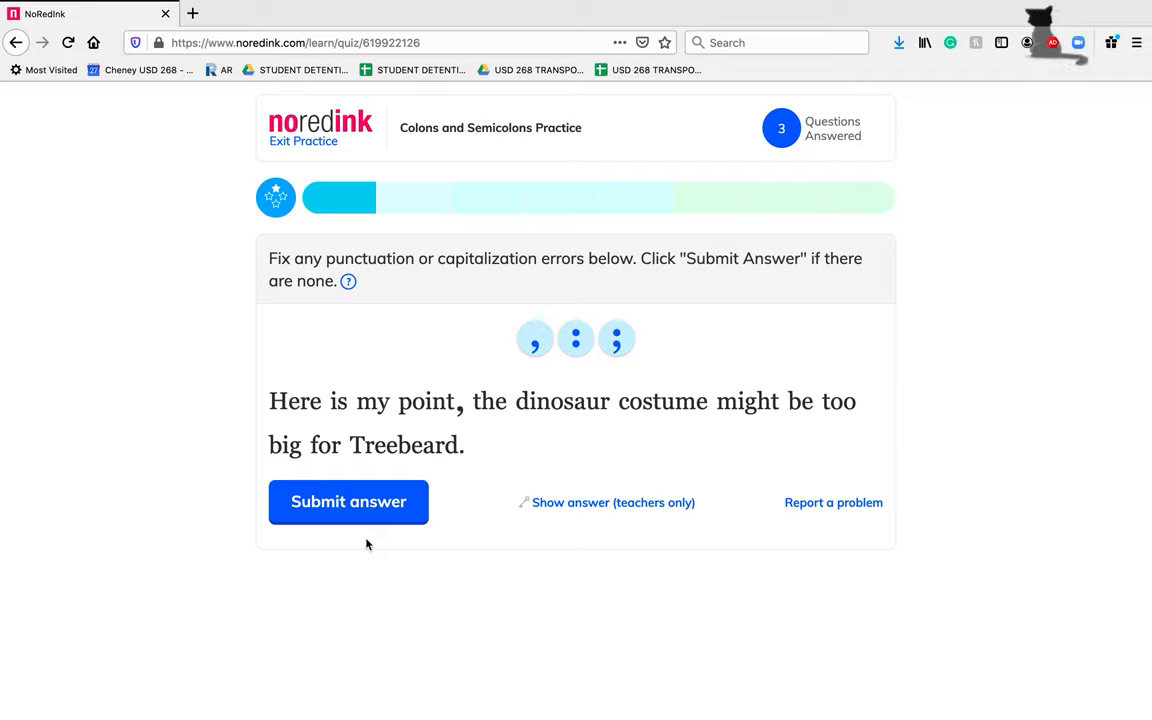
mouse_move(392, 420)
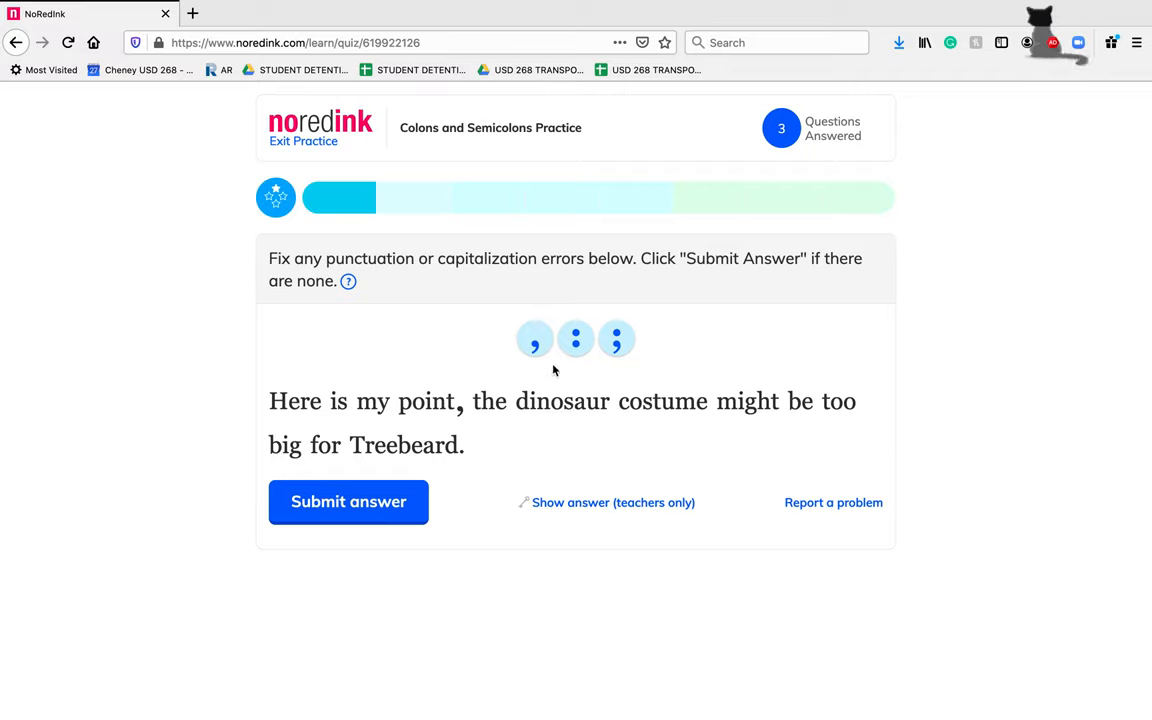
Replace the comma after 'point' with a colon and submit the dinosaur-costume sentence.
click(460, 400)
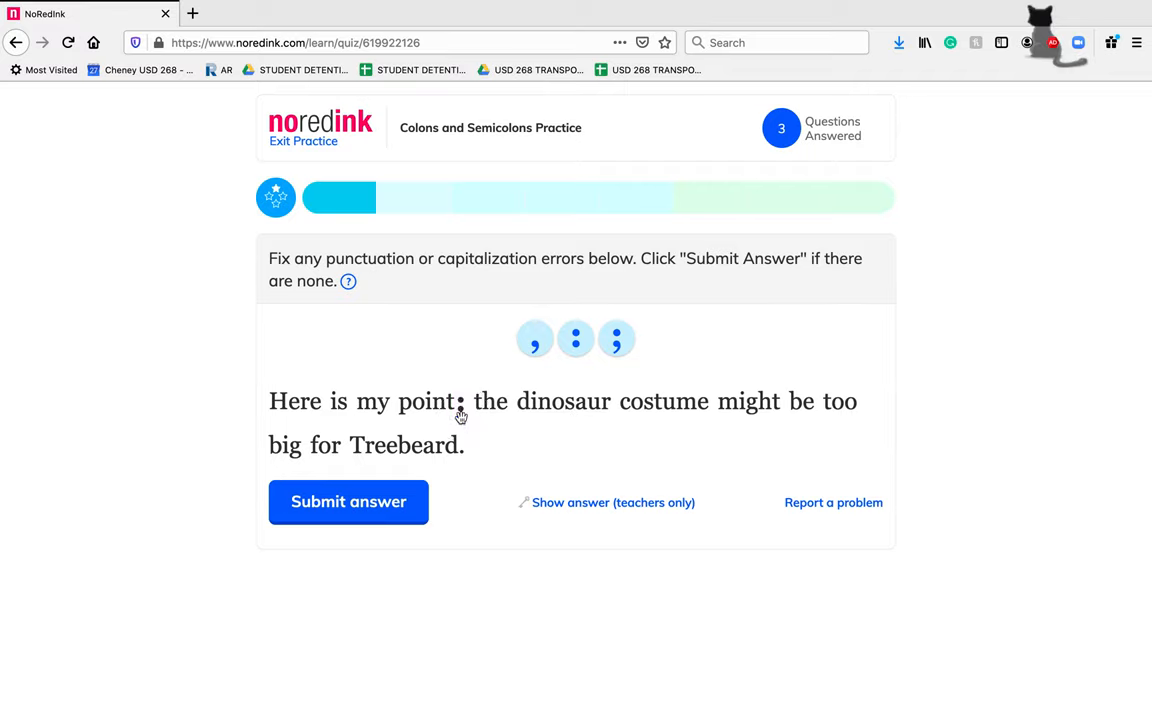
click(348, 500)
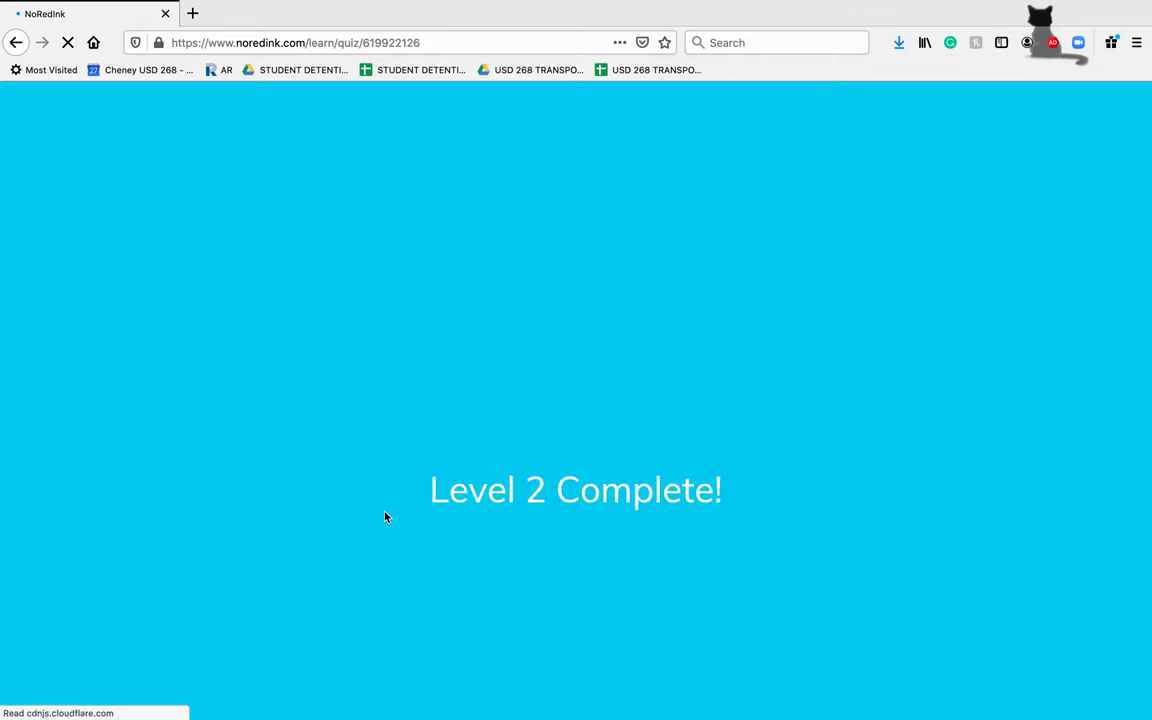